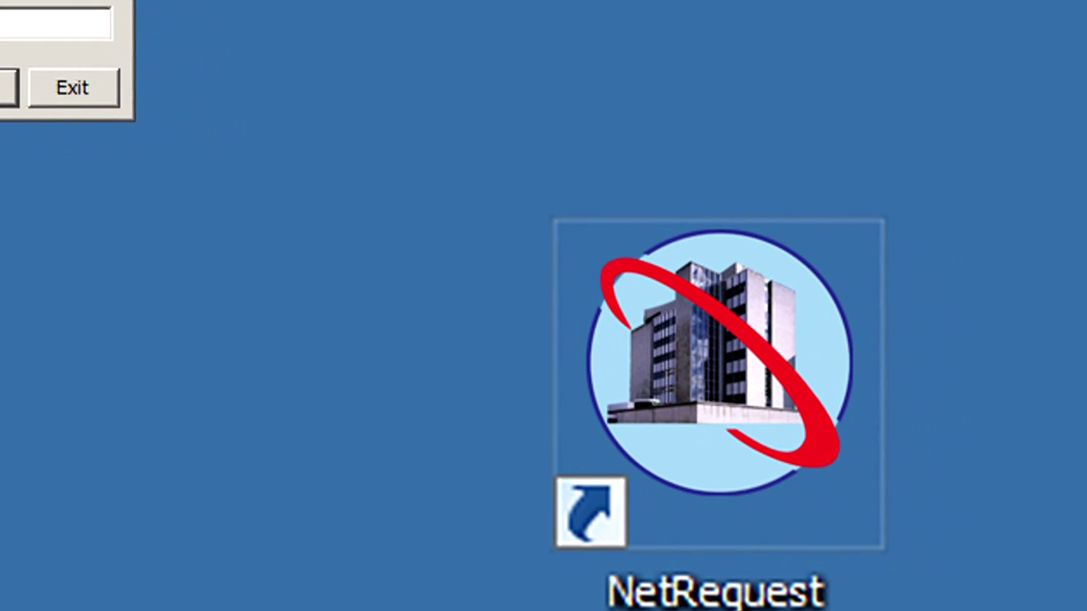
Launch NetRequest and load the 1-Elementary School drawing with the Floor Plan - Assigned layer set
double_click(717, 361)
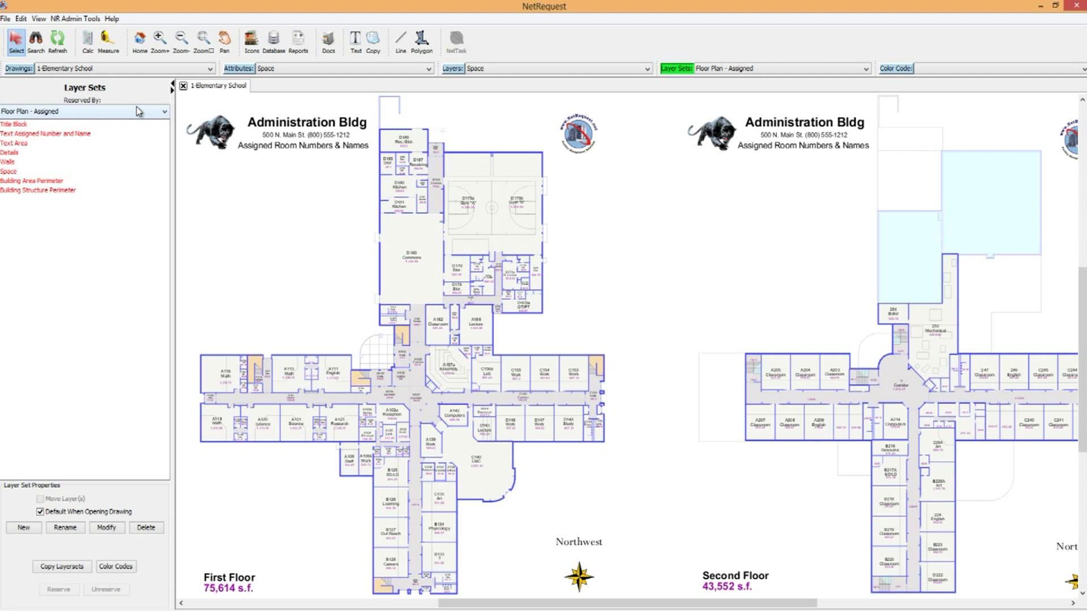
Zoom into the west-wing classrooms around A116 Math and A113
click(83, 111)
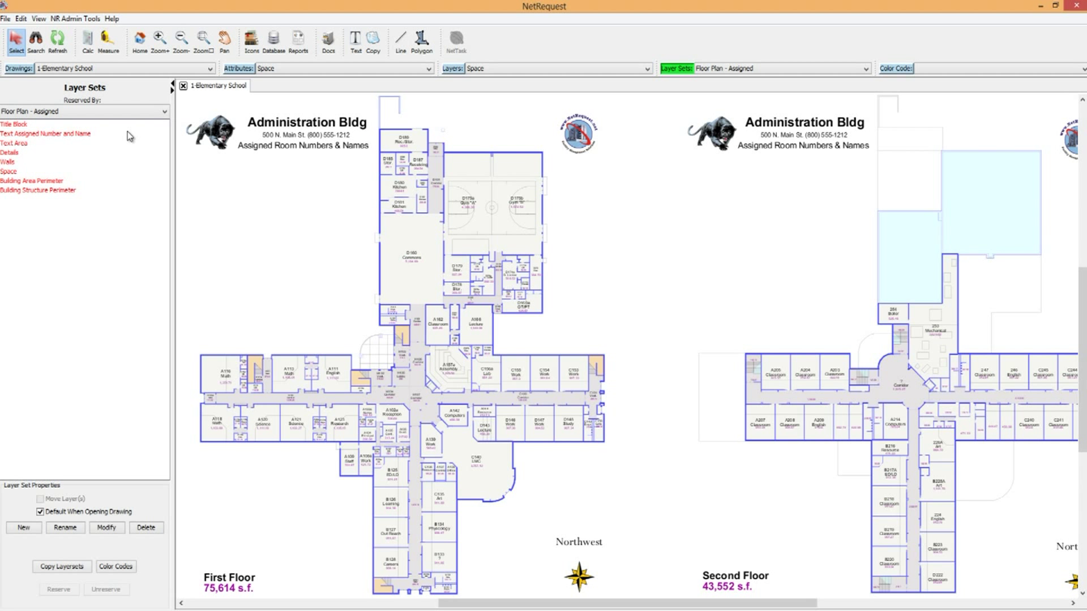
mouse_move(197, 343)
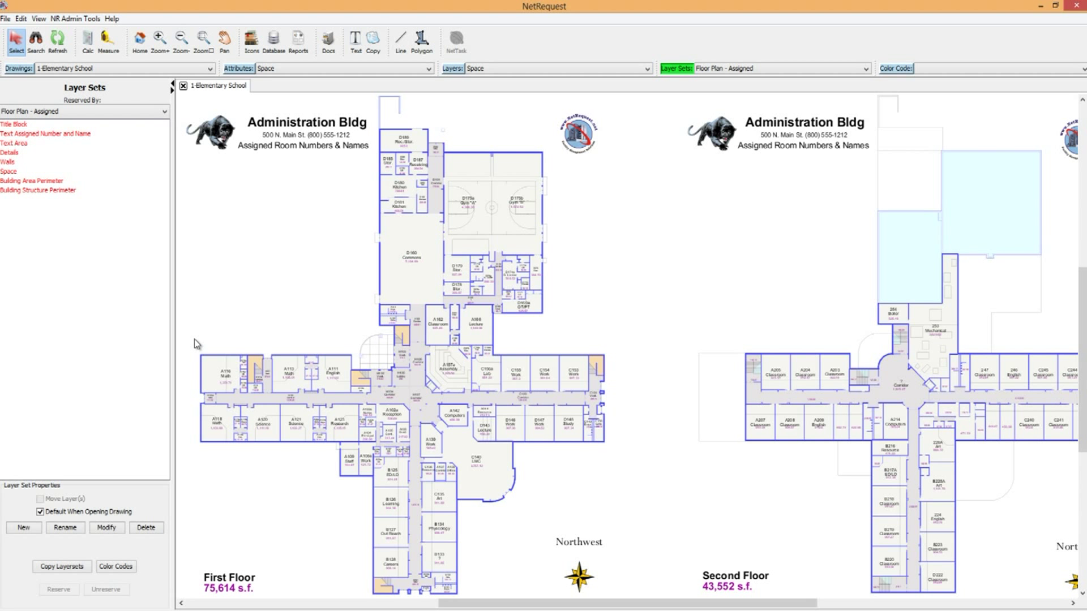
drag(197, 341, 305, 463)
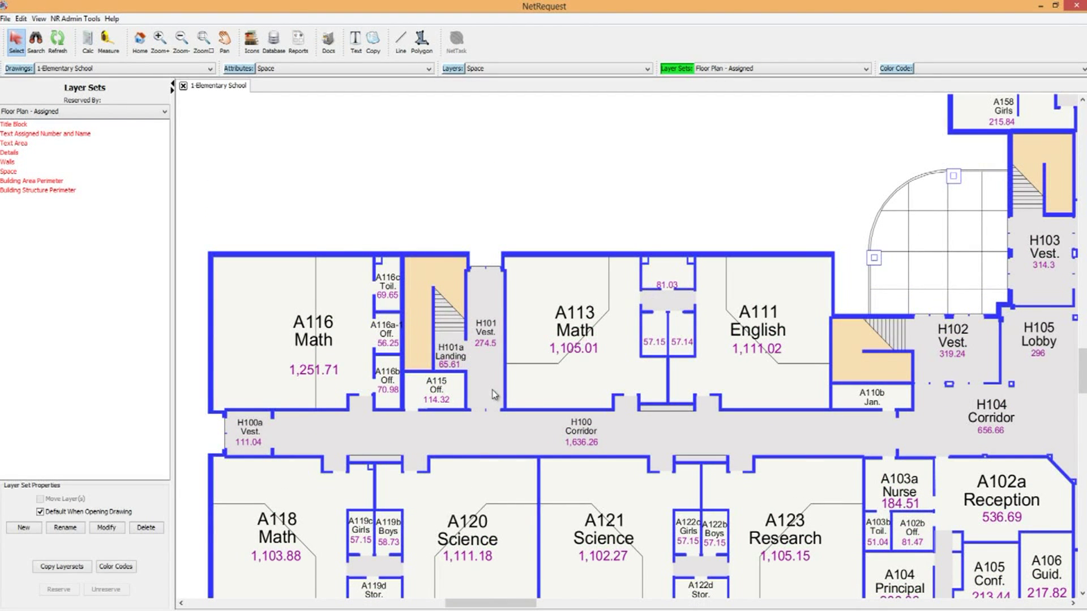
mouse_move(352, 287)
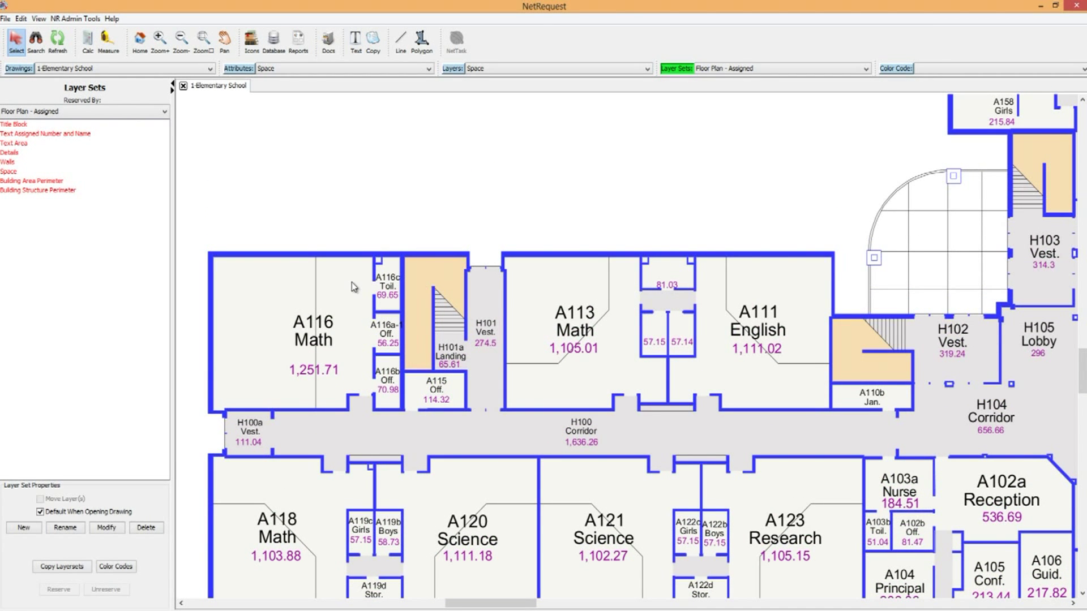
mouse_move(321, 339)
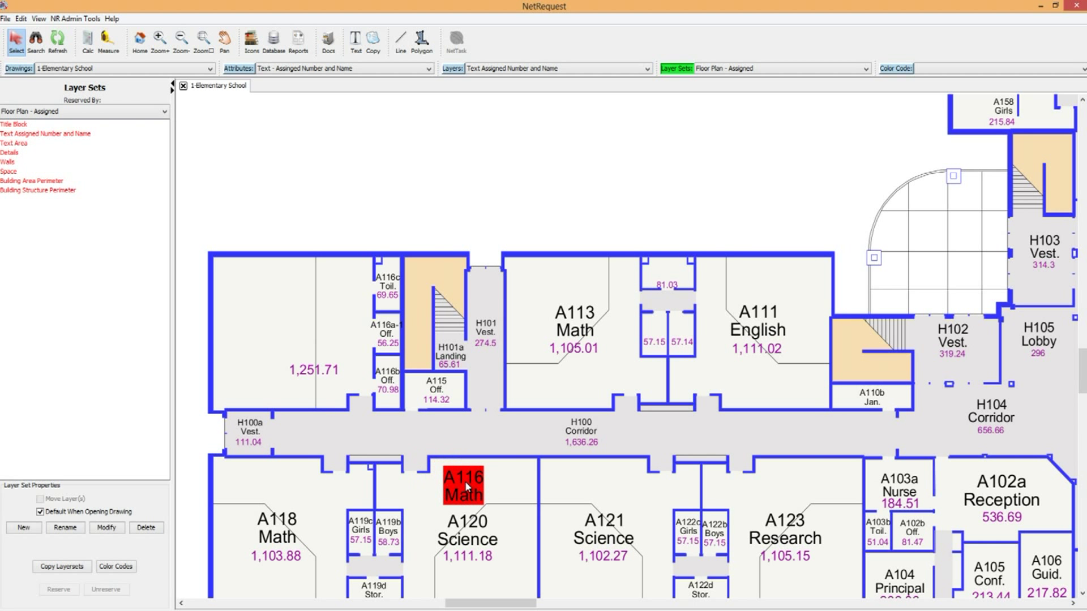
Change room A116's Assigned No to A116a in its Space Information record
click(313, 327)
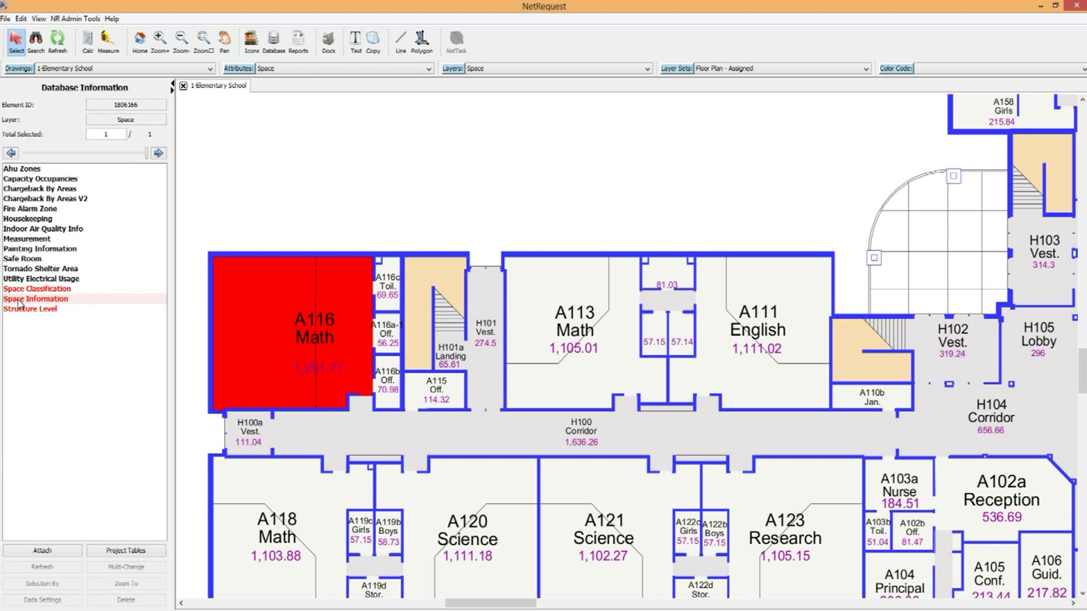
click(34, 299)
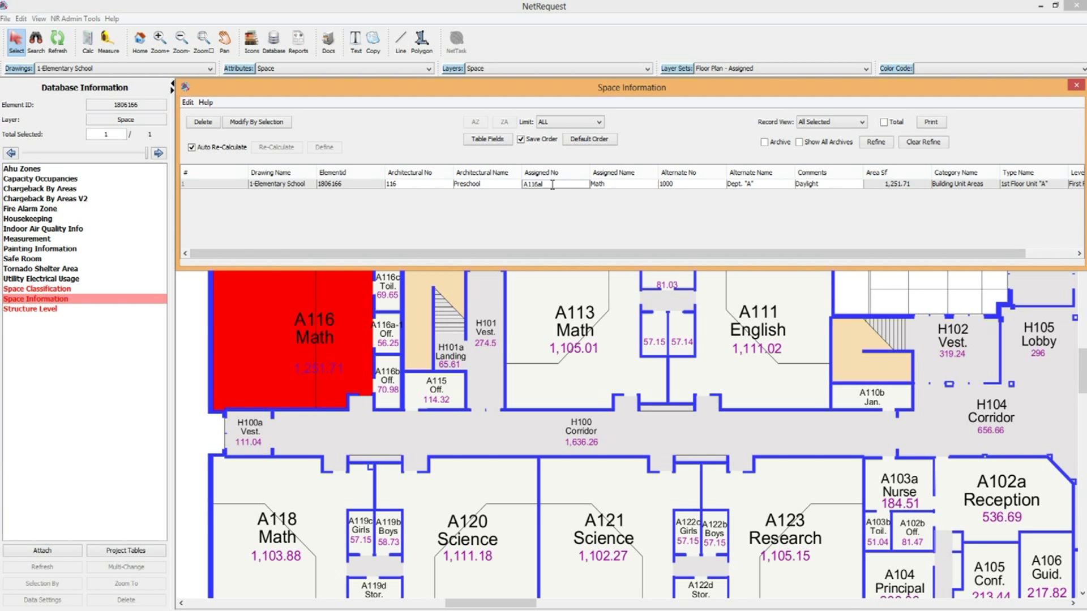
text(A116a)
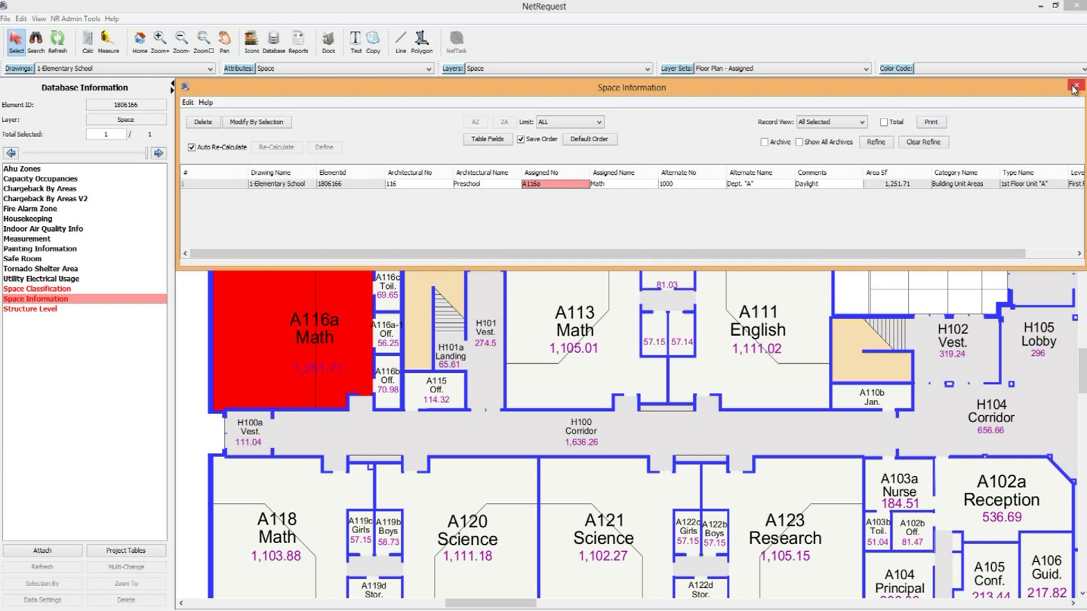
Add A113 Math and A111 English to the selection and show their Space Information table
click(1073, 87)
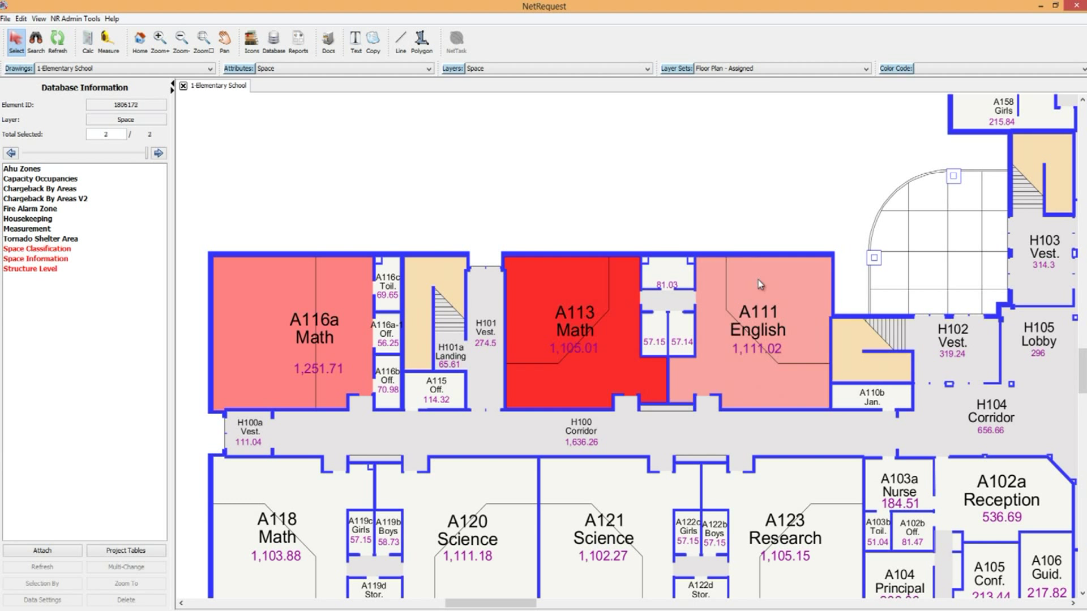
click(757, 330)
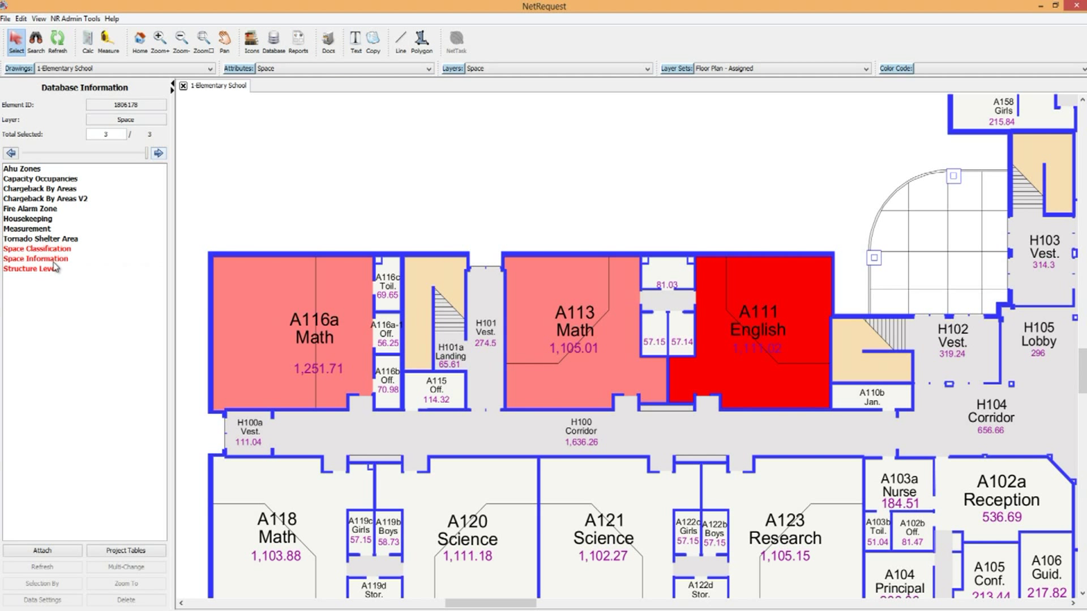
click(34, 259)
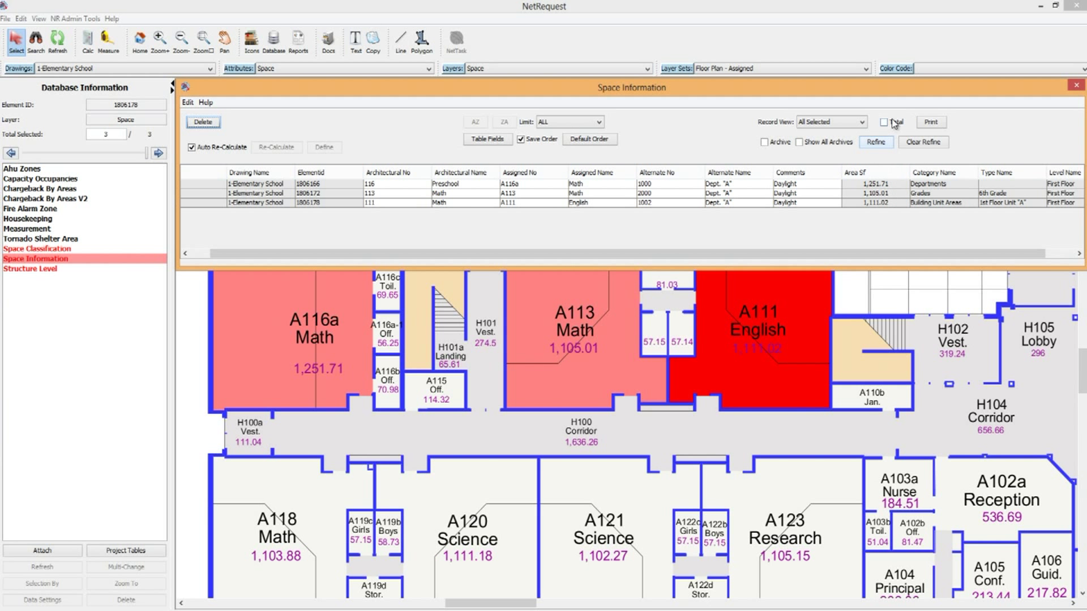
click(884, 122)
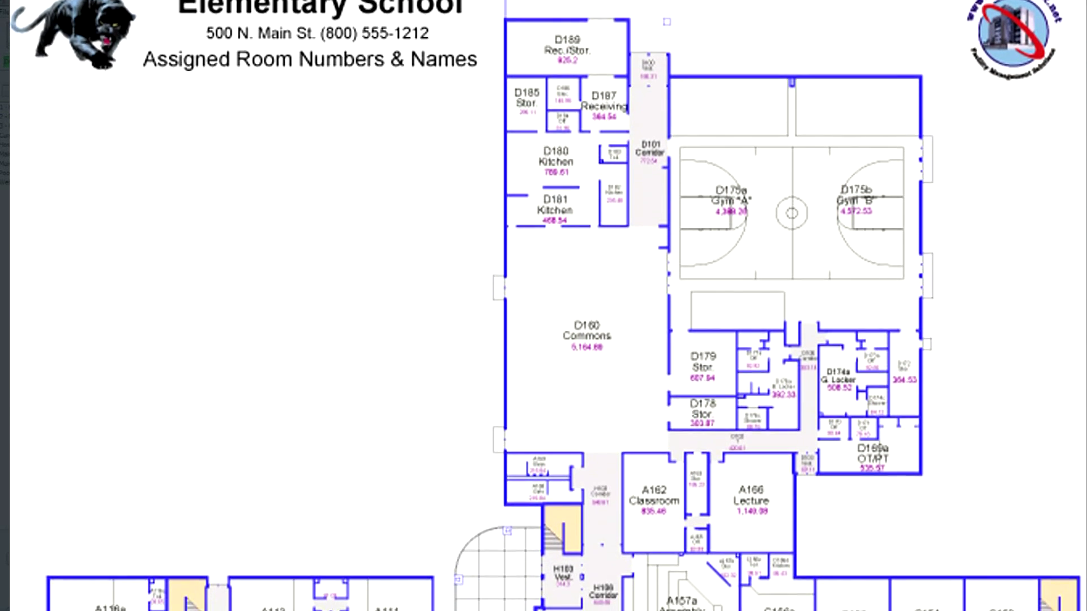
Zoom in on the emergency alarm devices around vestibule A-101
scroll(down, 3)
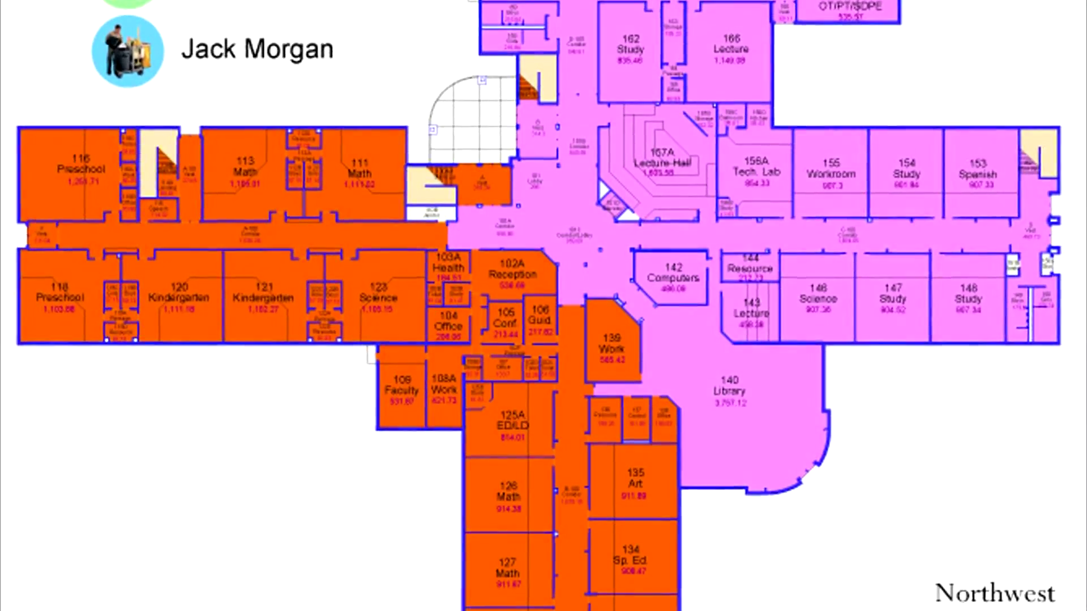
scroll(down, 3)
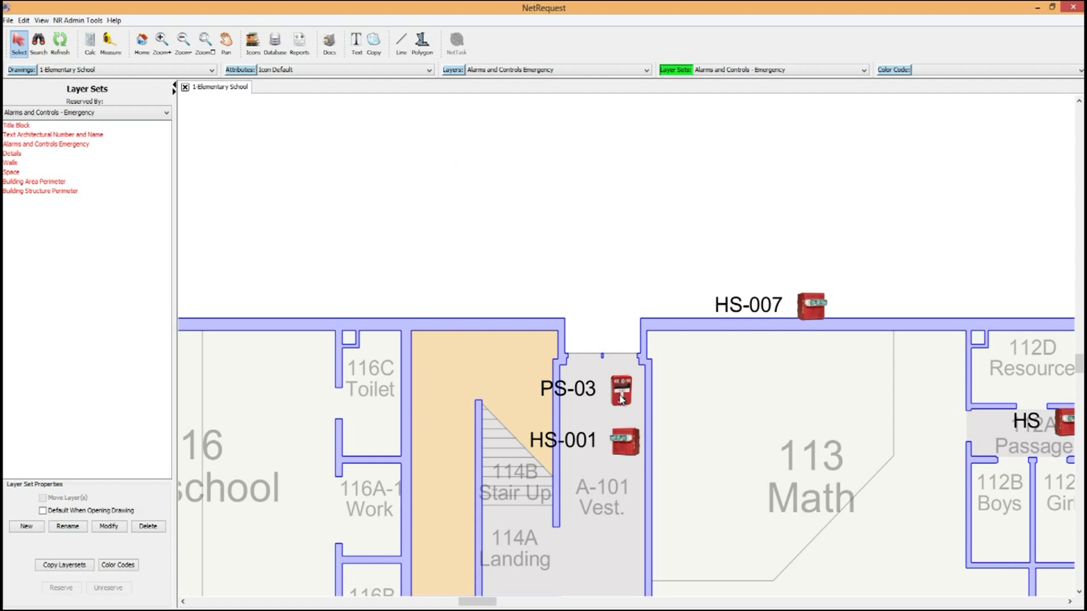
Select pull station PS-03 and browse the Project Tables available to attach
click(618, 389)
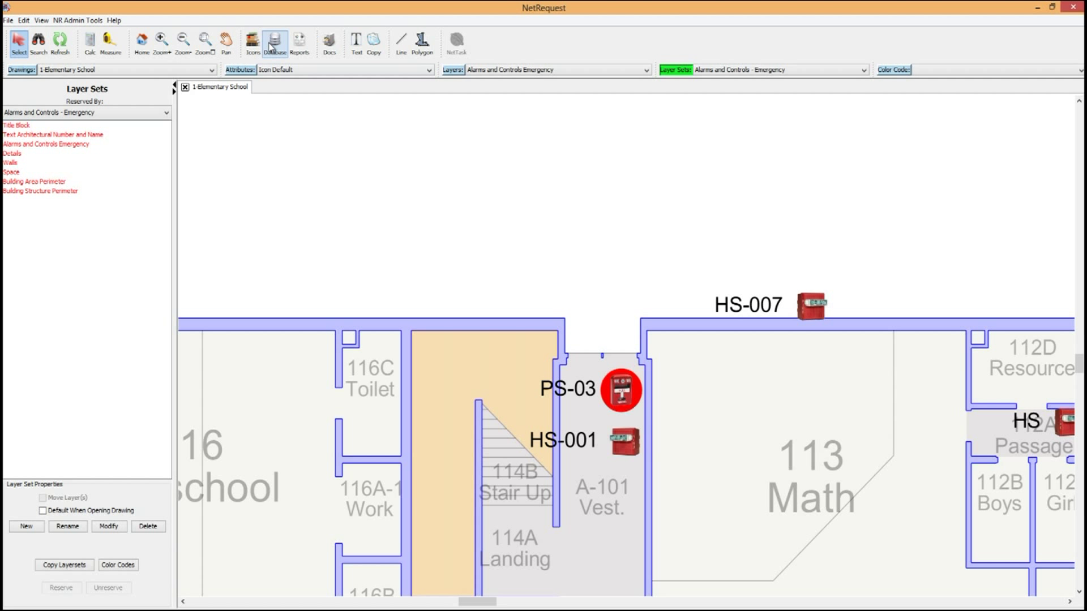
click(274, 43)
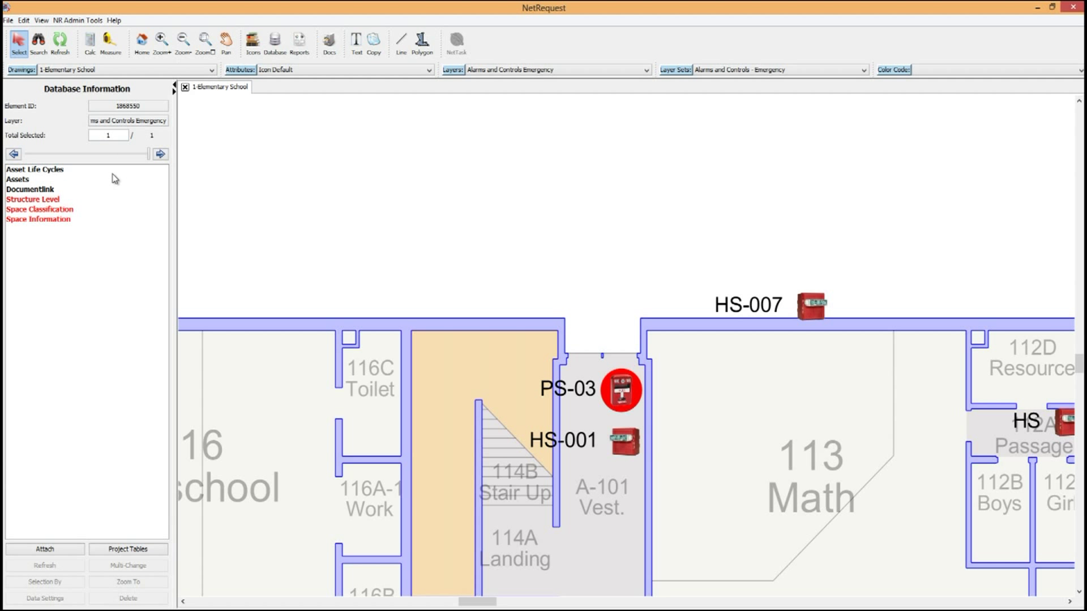
click(129, 549)
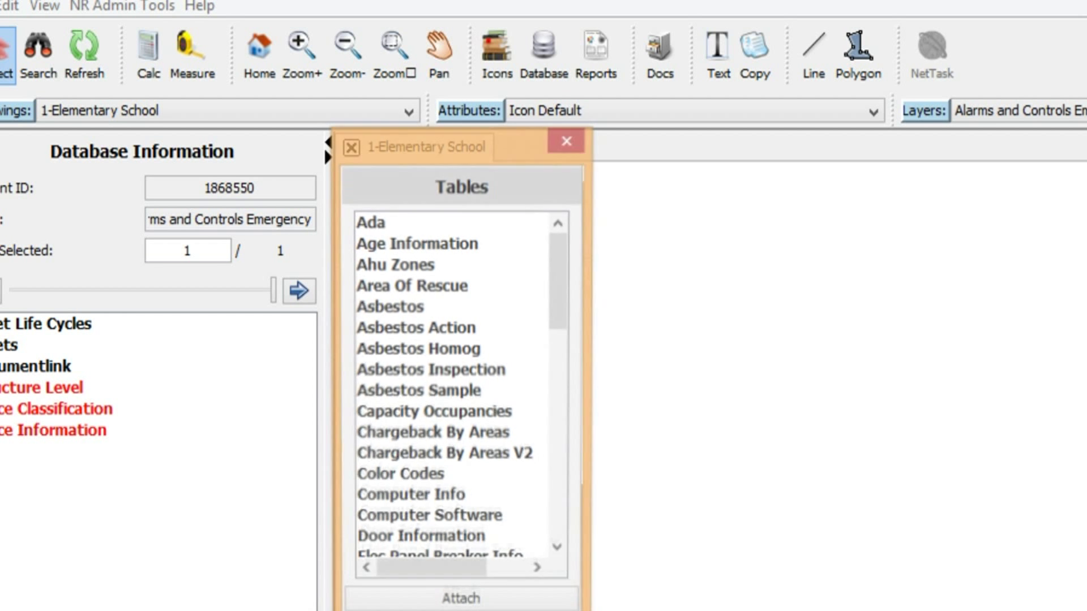
scroll(down, 3)
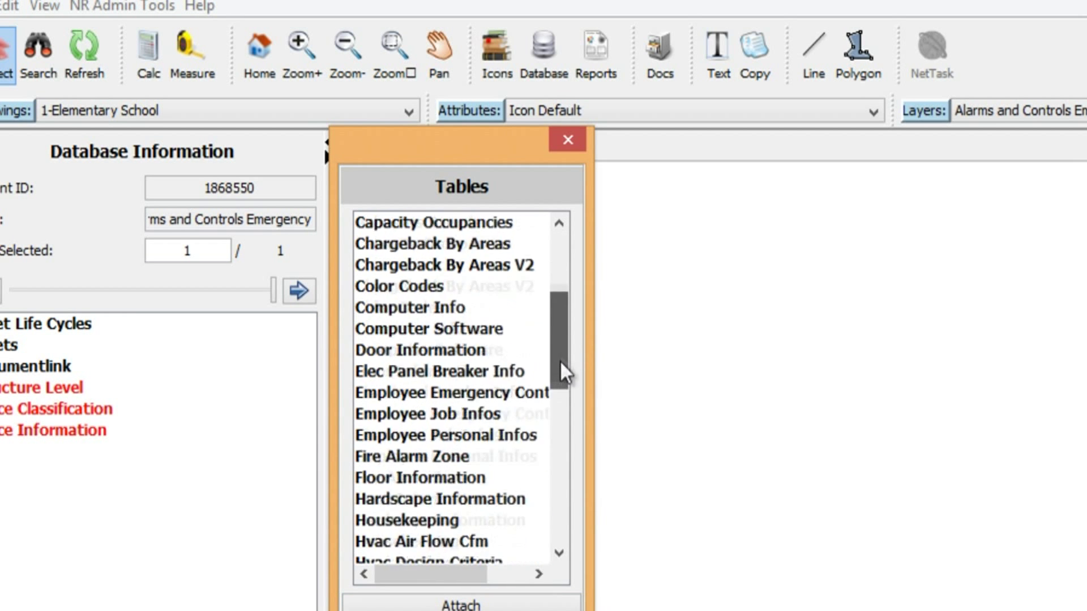
scroll(down, 3)
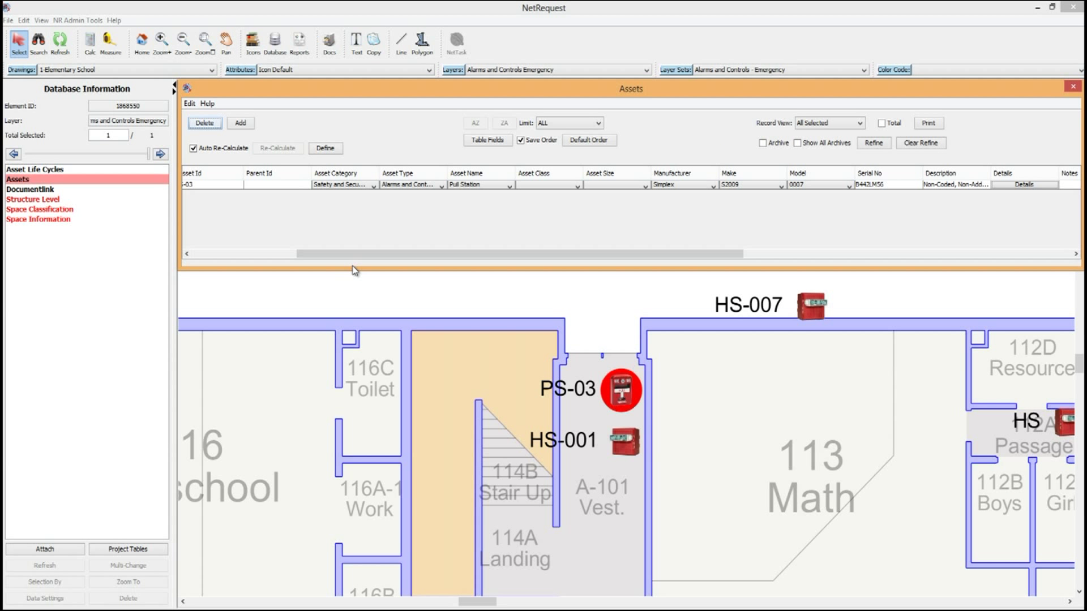
mouse_move(355, 266)
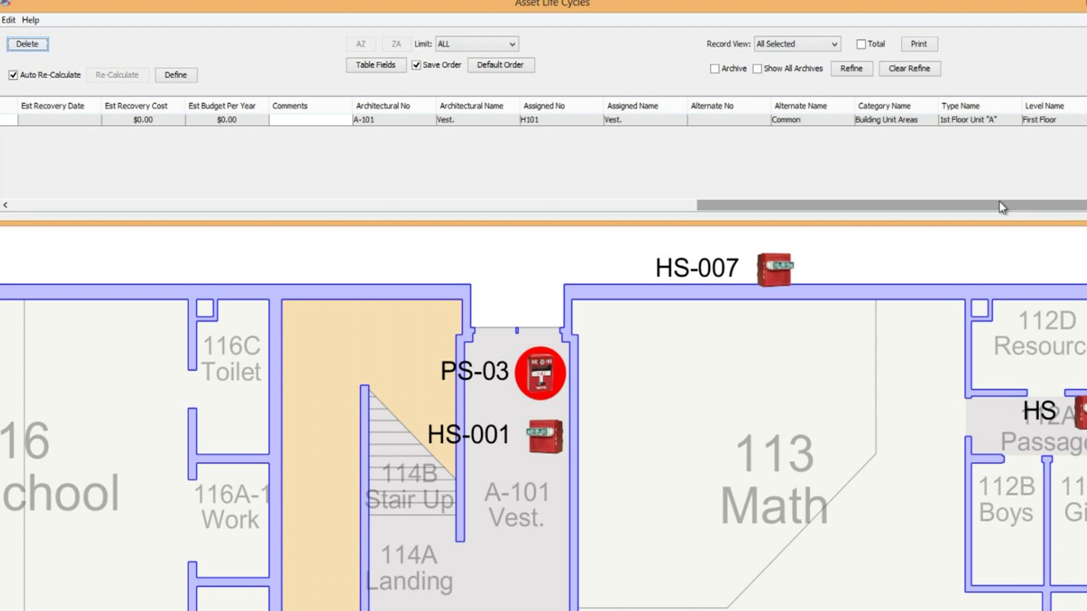
mouse_move(421, 142)
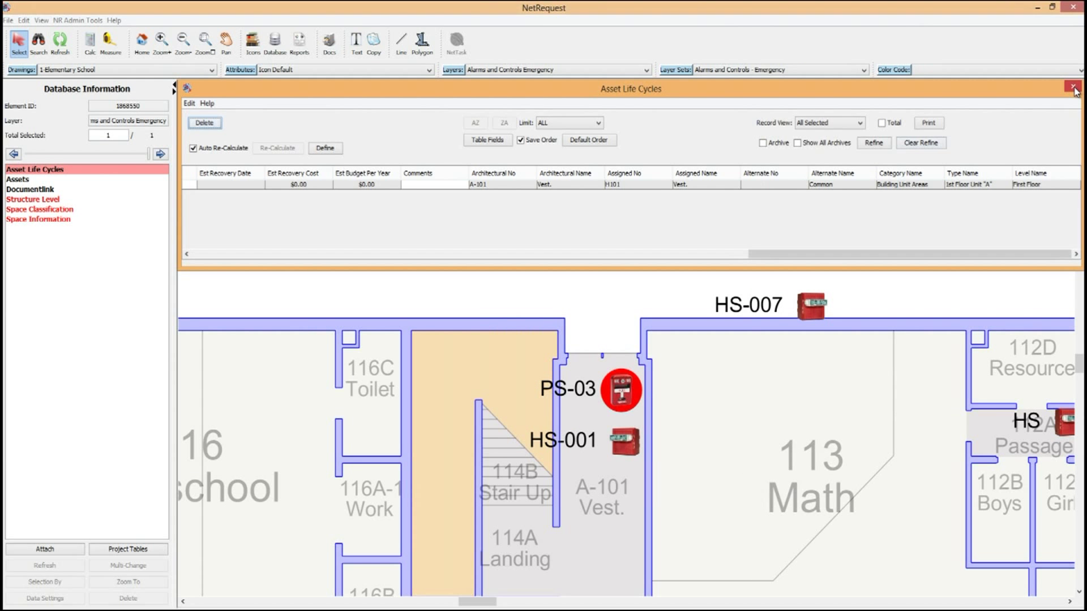
Close the pull station's Asset Life Cycles records window
click(1076, 89)
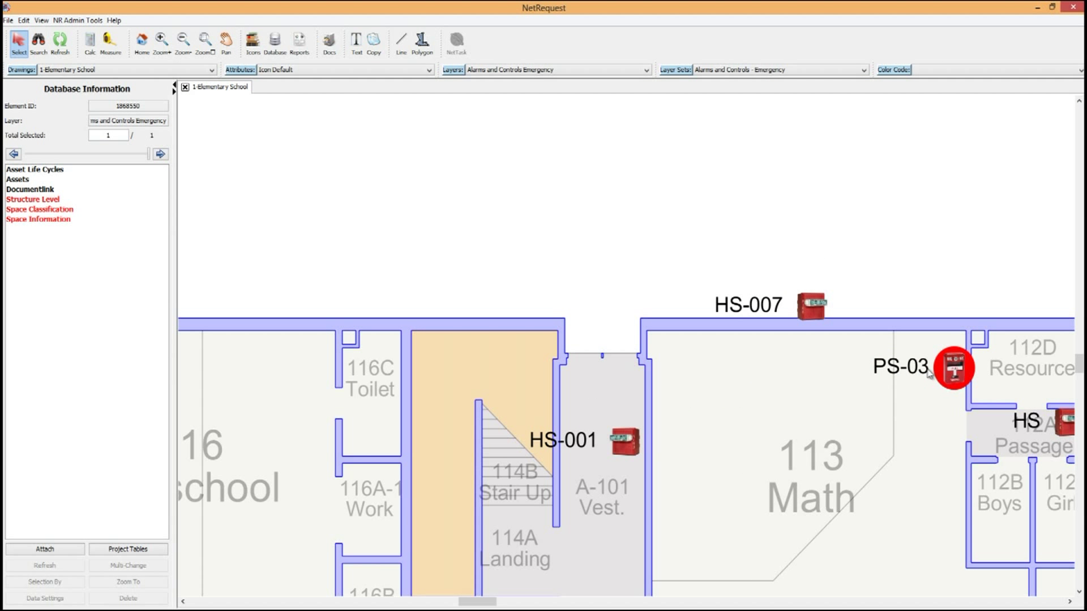
Show the saved layer sets in the Layer Sets panel
click(18, 179)
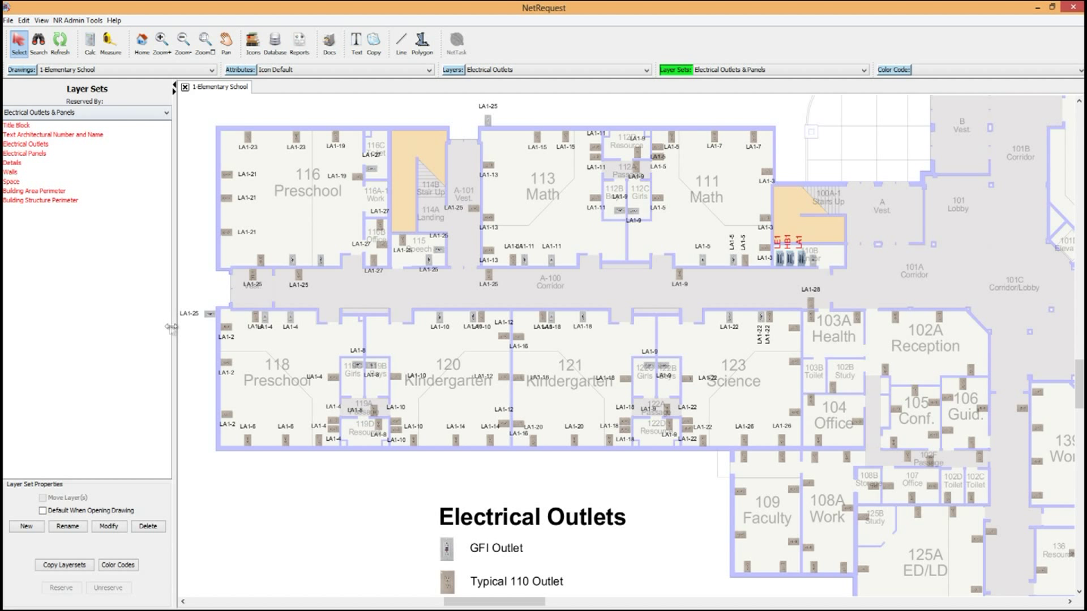
Select the outlet on the west wall of 118 Preschool
click(225, 326)
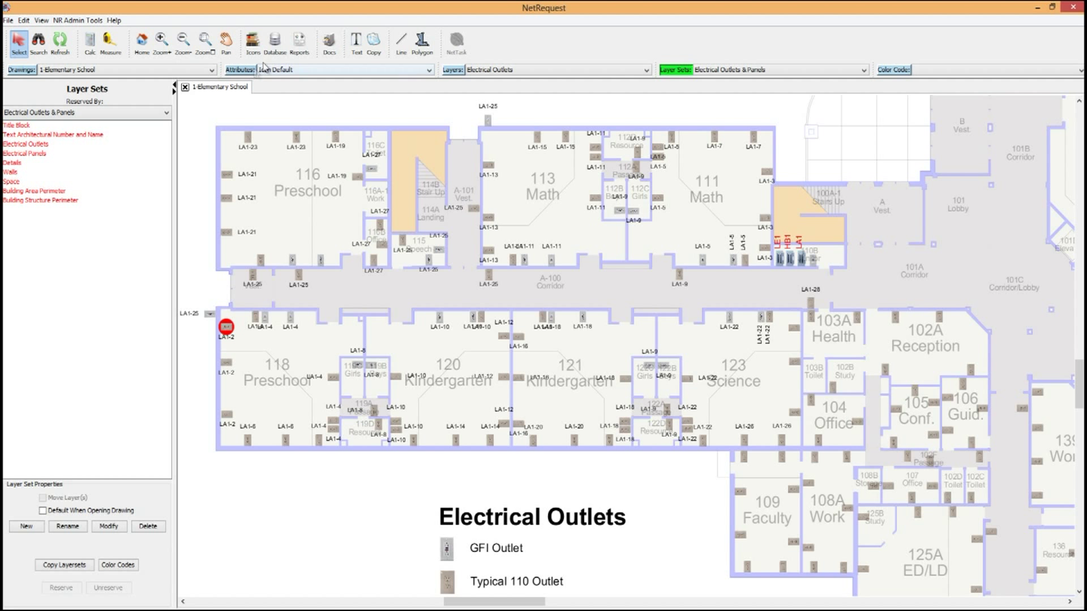
Review the outlet's Elec Panel Breaker Info row (panel LA1, breaker 21), then close it
click(225, 327)
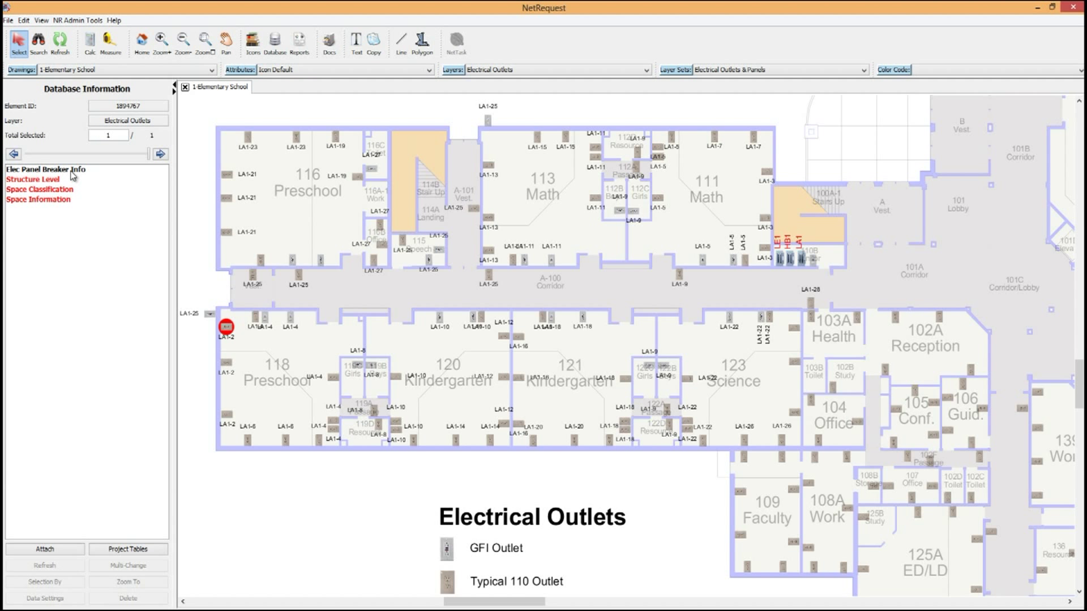
click(44, 170)
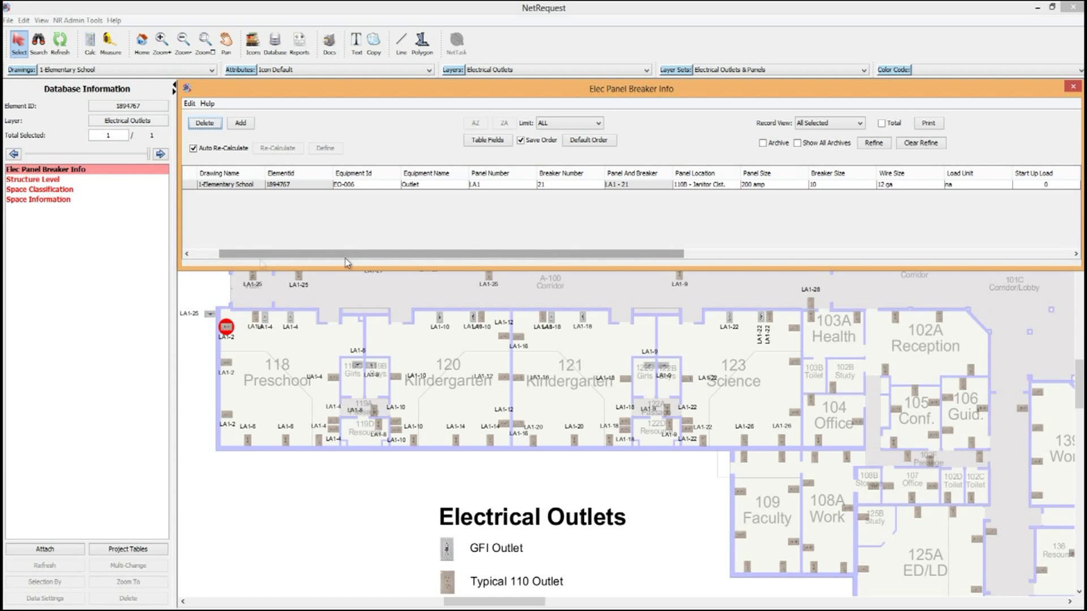
click(1079, 89)
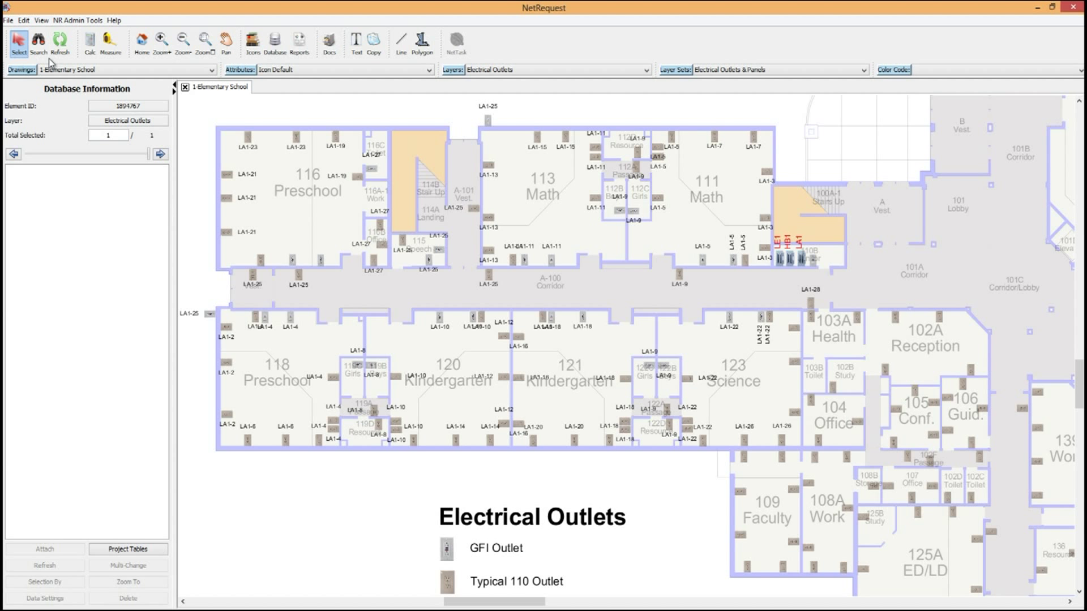
Search elec_panel_breaker_info for breaker_number = 25 and select the ten matching outlets
click(38, 43)
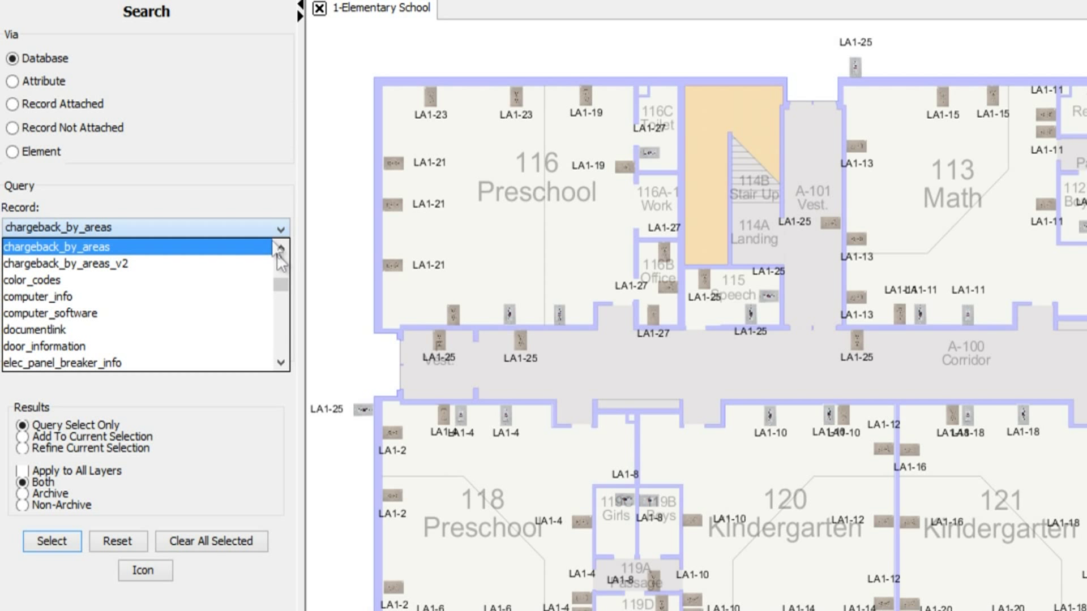
click(62, 362)
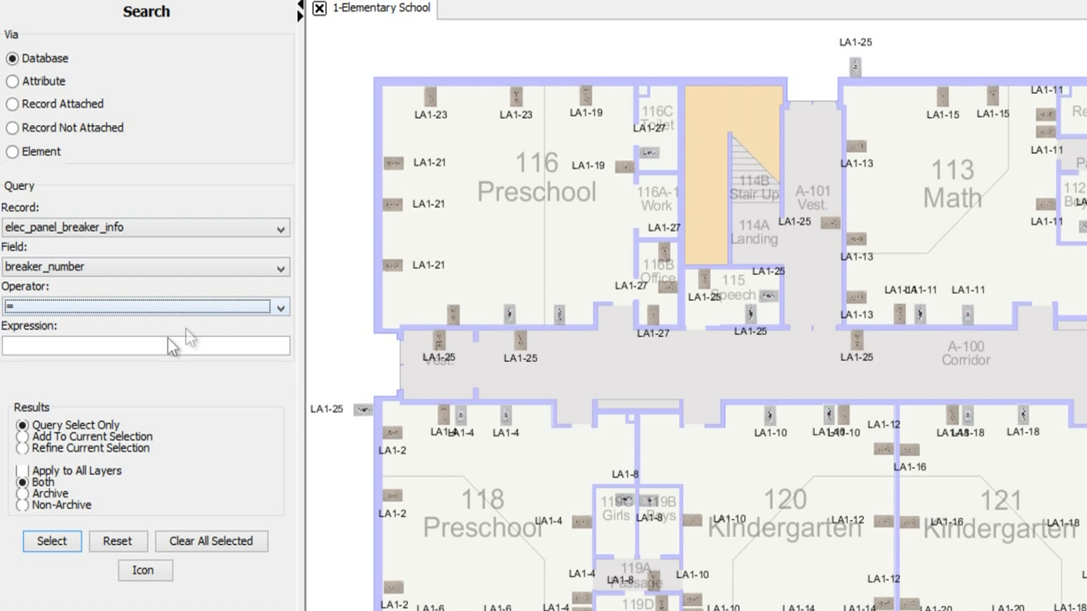
text(25)
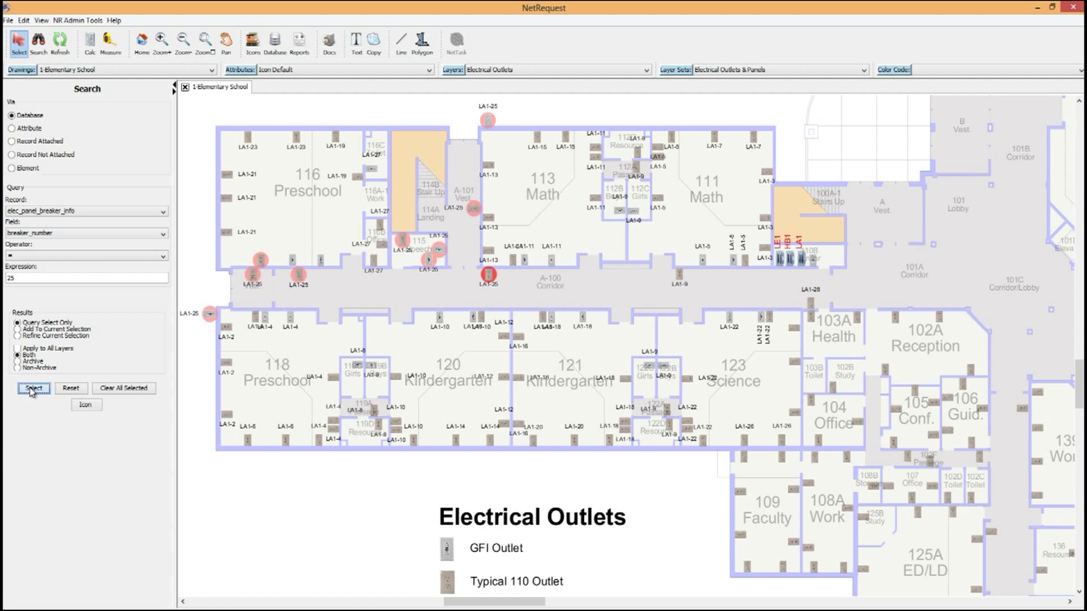
click(33, 388)
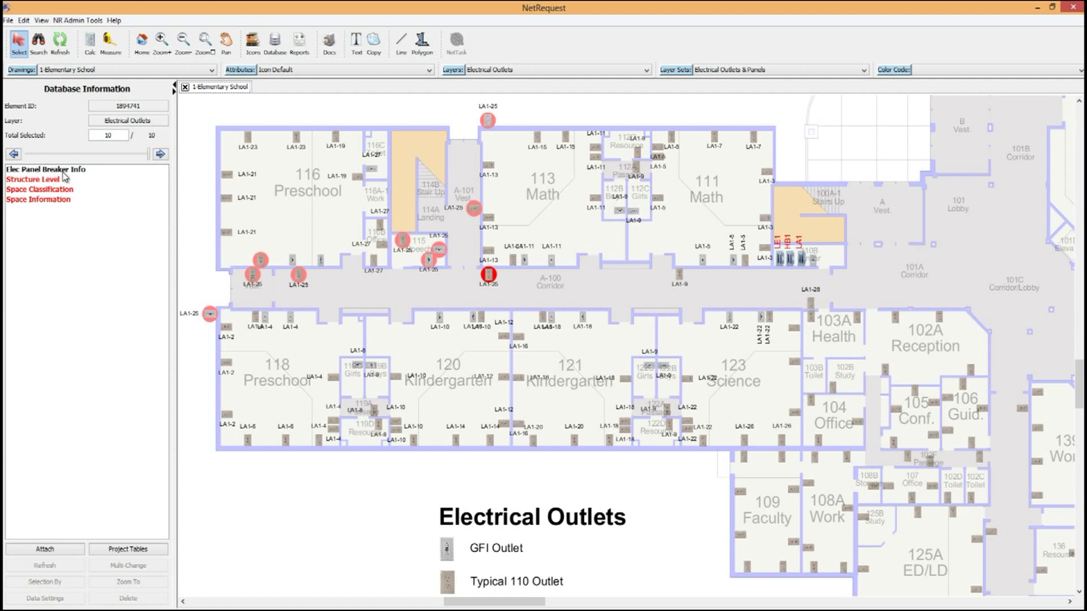
Switch back to the Alarms and Controls - Emergency layer set
click(43, 170)
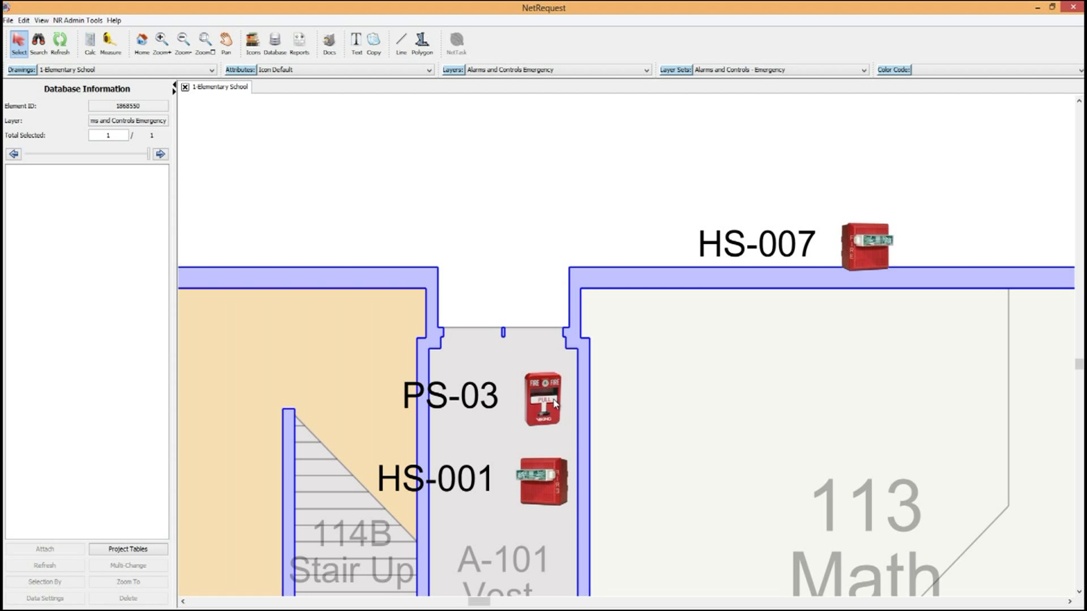
Select pull station PS-03 and view its linked specification document
click(544, 399)
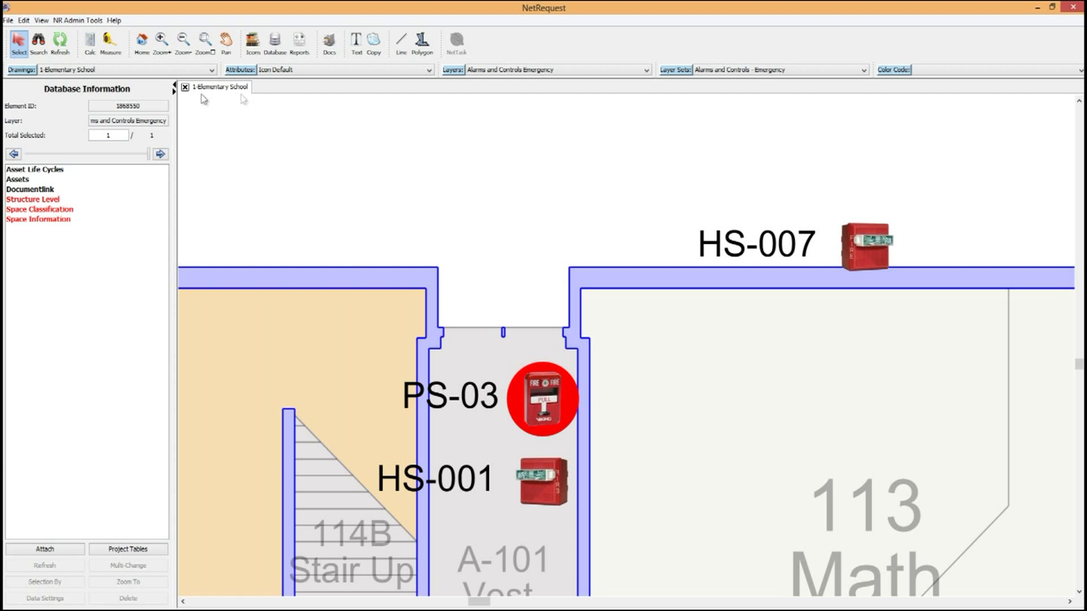
click(29, 189)
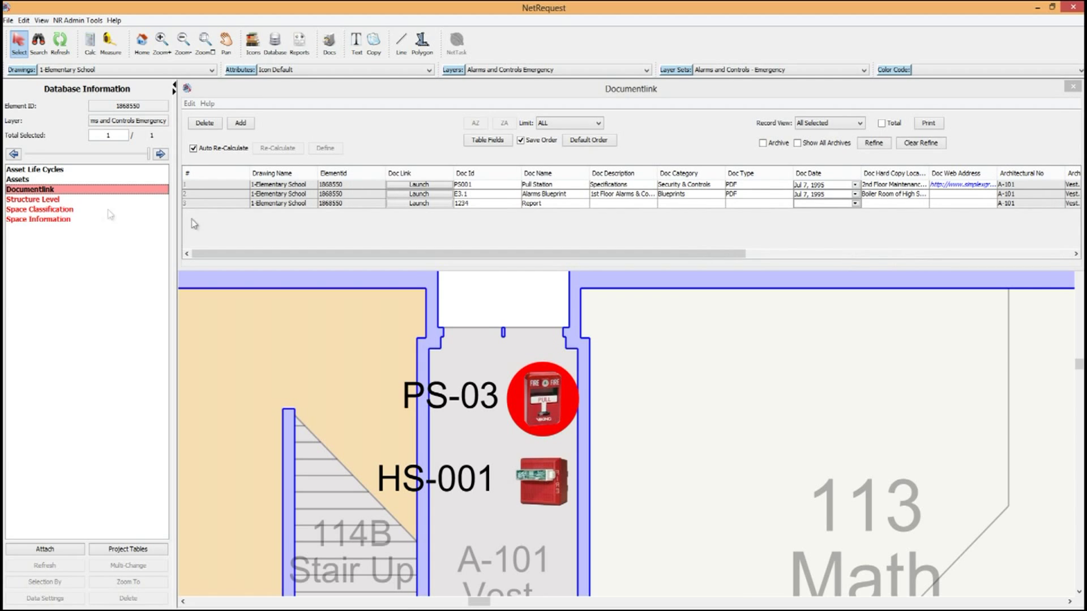
click(418, 185)
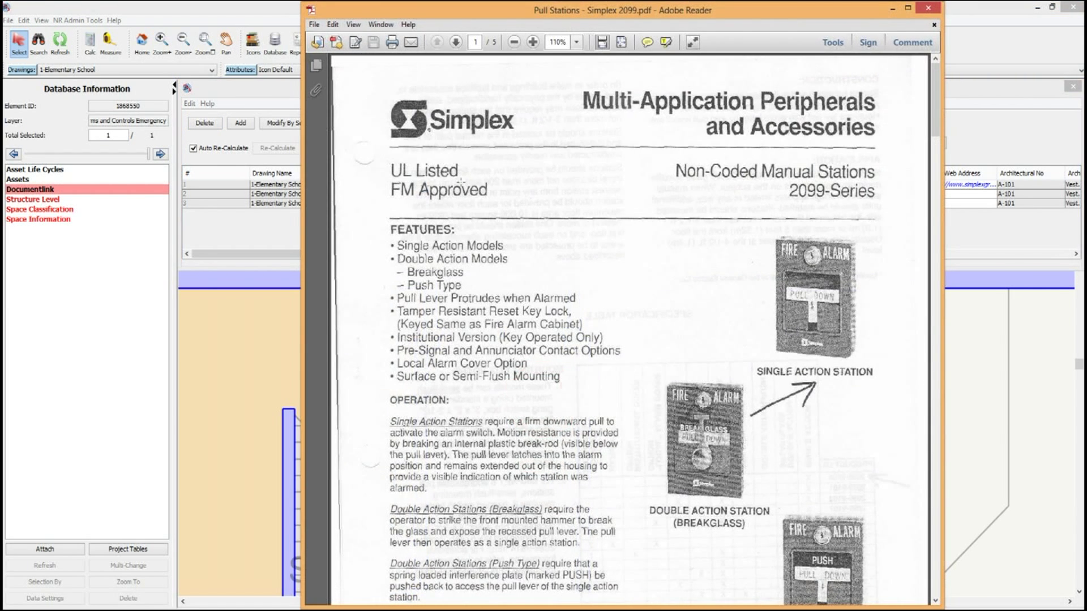
click(933, 25)
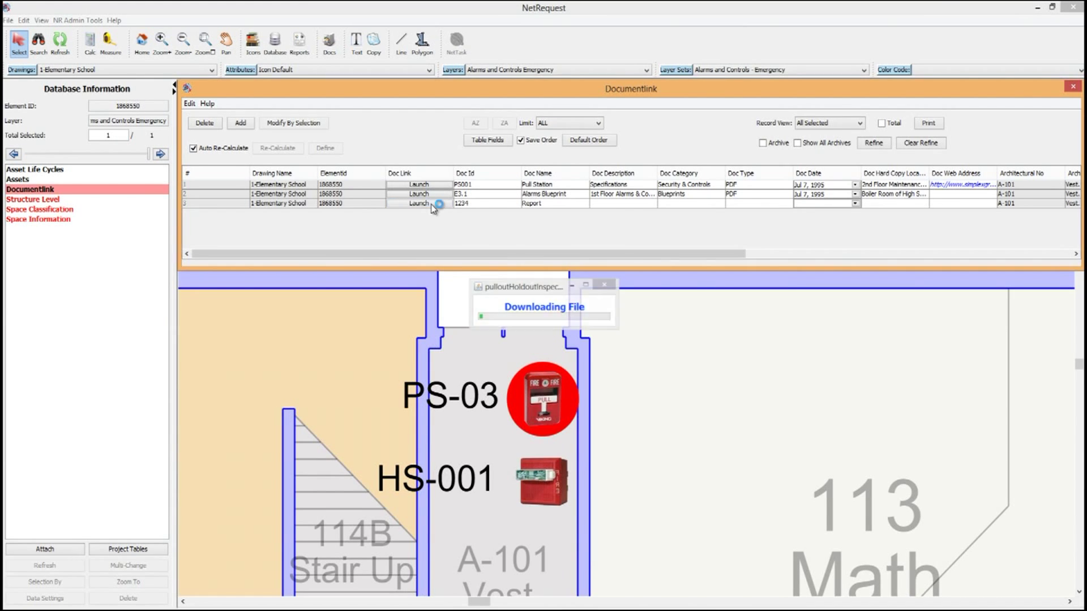
Launch PS-03's linked inspection report, then reselect PS-03 to show its records
click(418, 203)
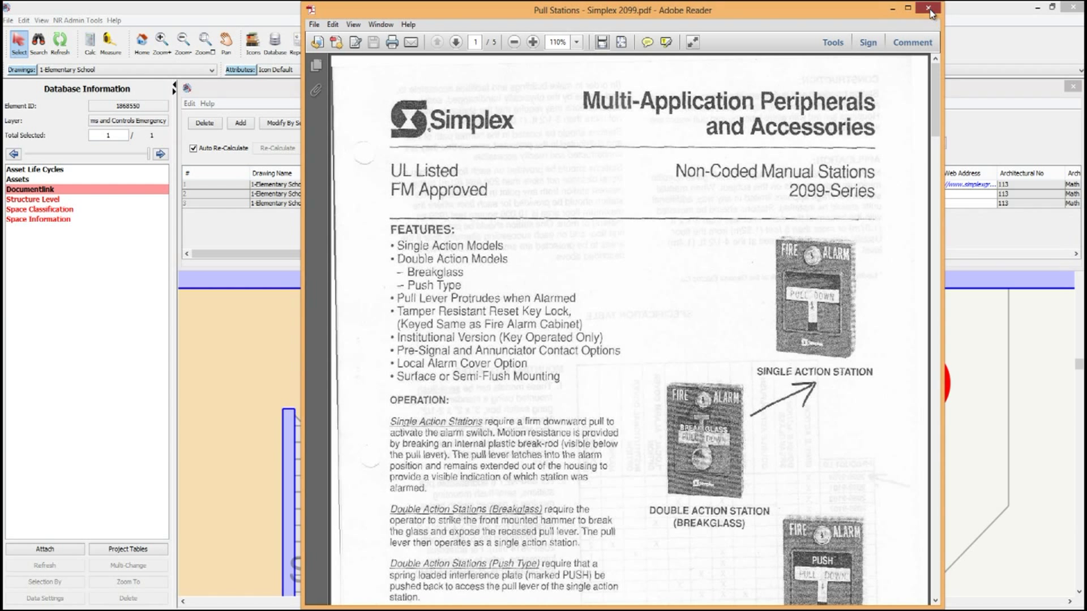
click(930, 9)
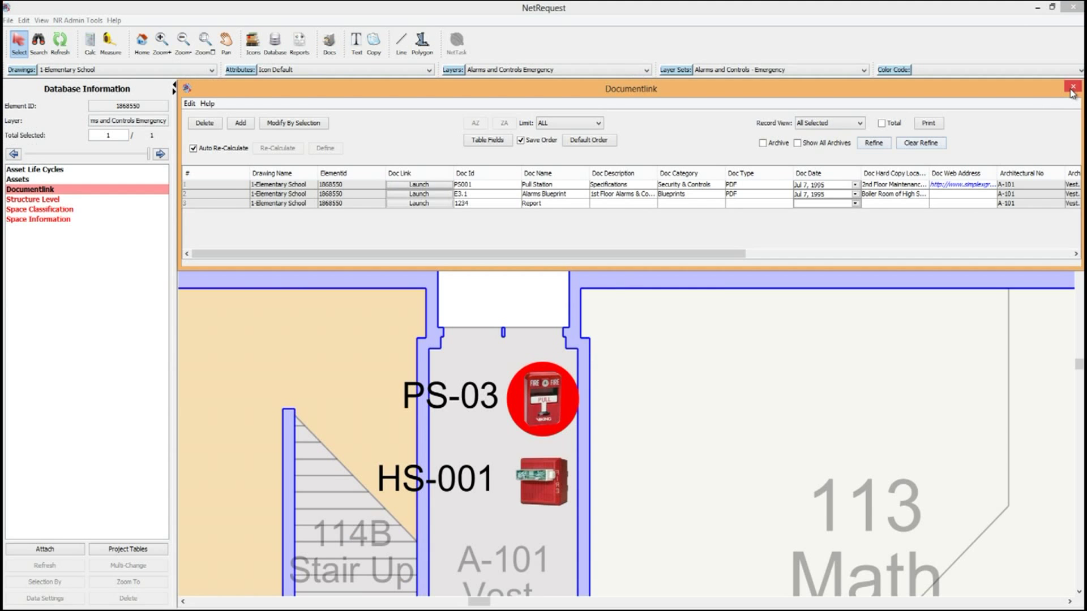
click(1072, 89)
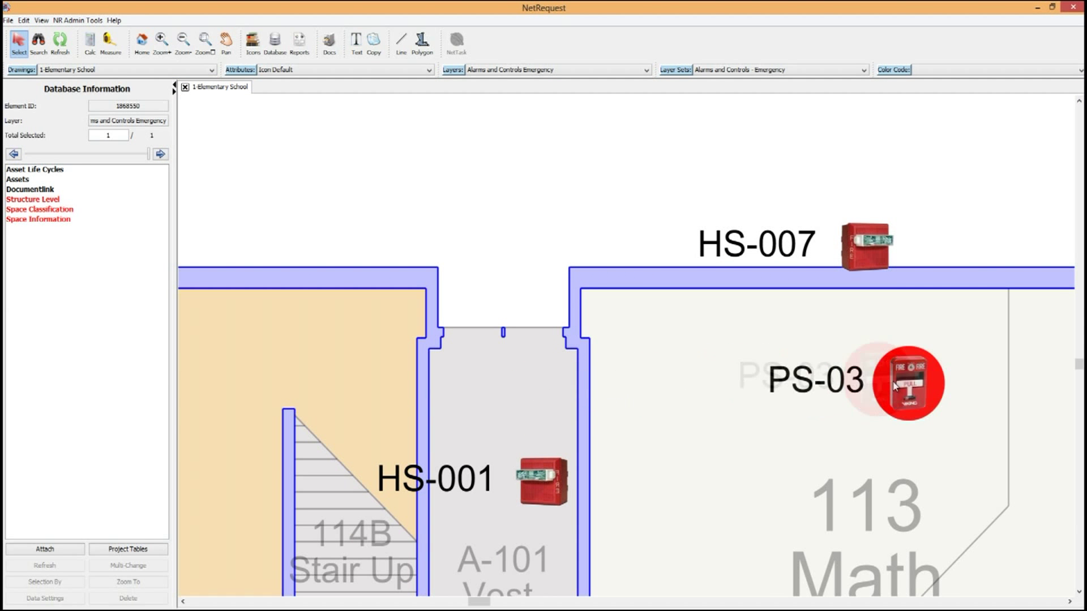
click(30, 189)
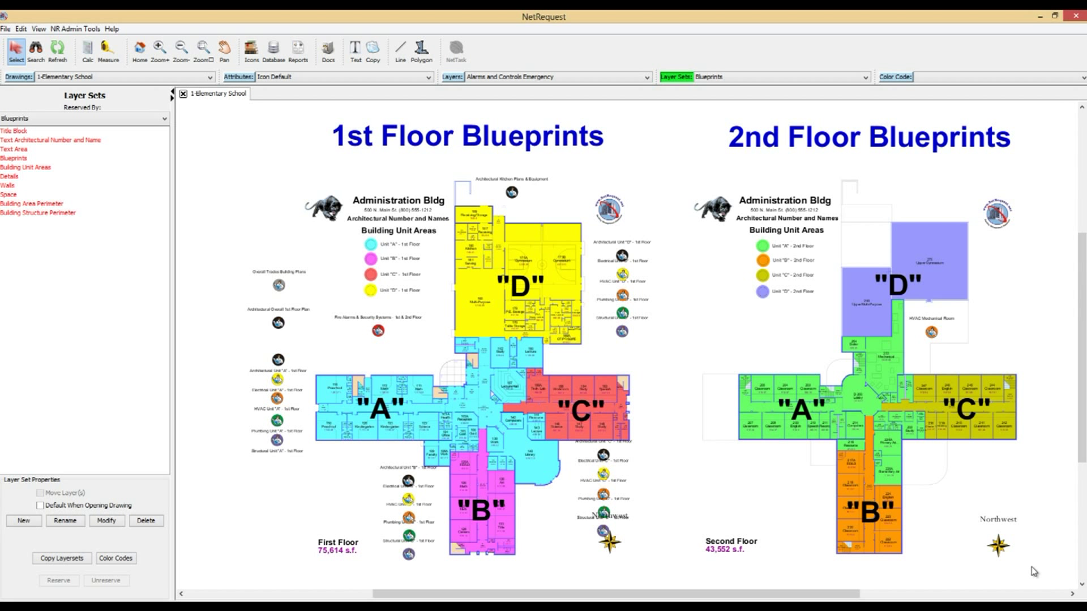
mouse_move(272, 483)
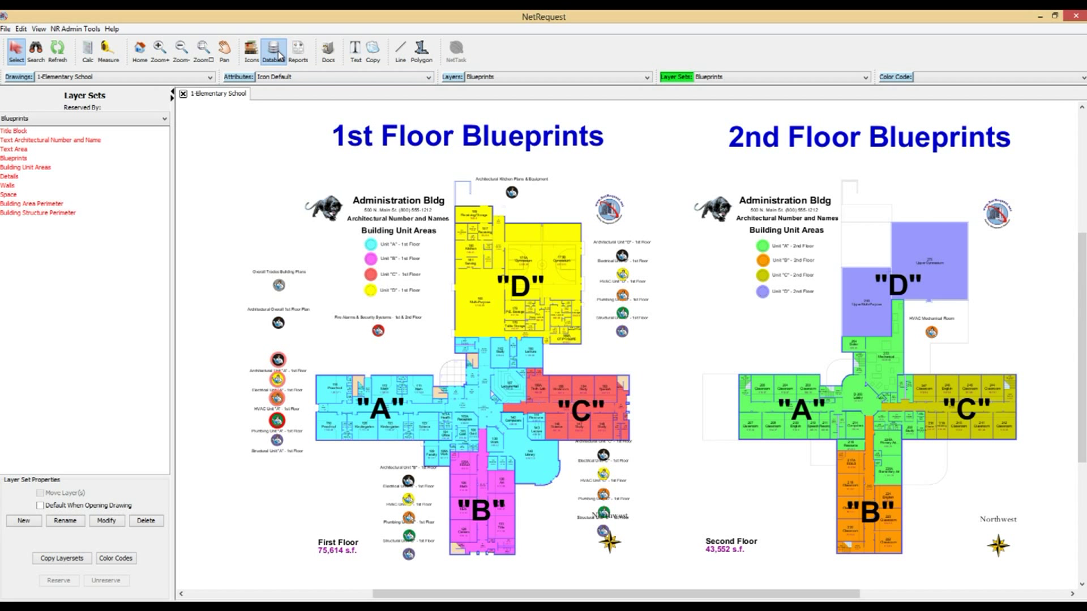
Open the database records for the selected first-floor blueprint icons
click(275, 49)
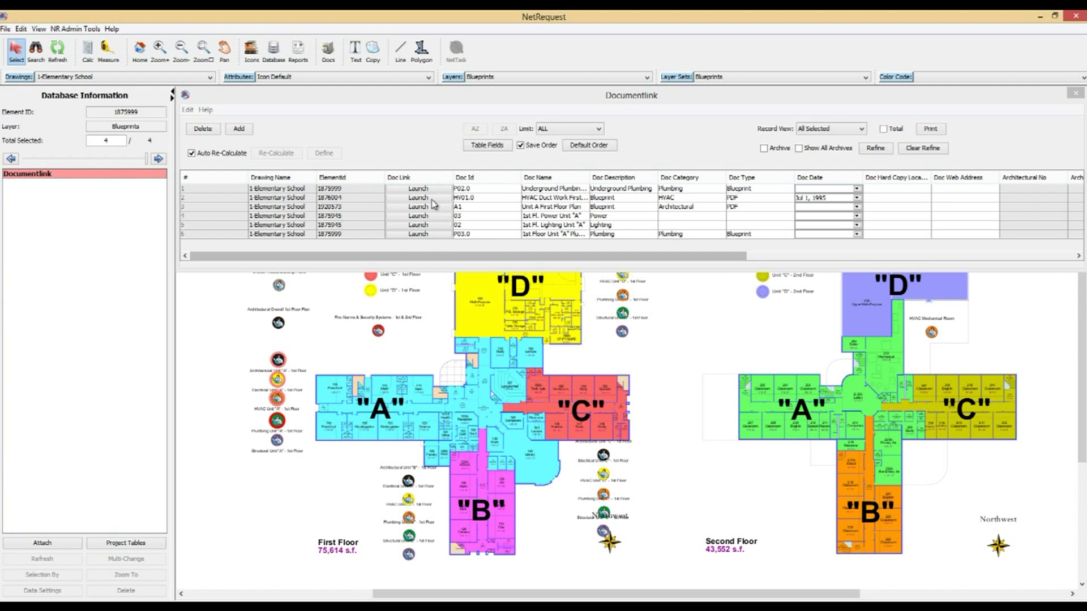
Launch the HV01.0 first-floor Unit A ductwork PDF, then close it
click(417, 198)
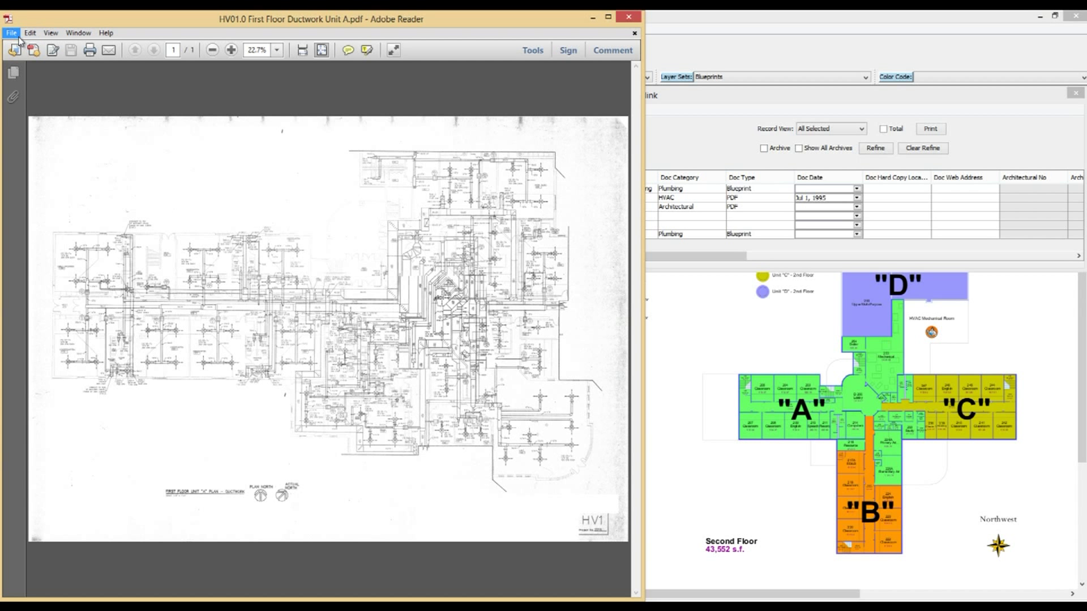
click(10, 33)
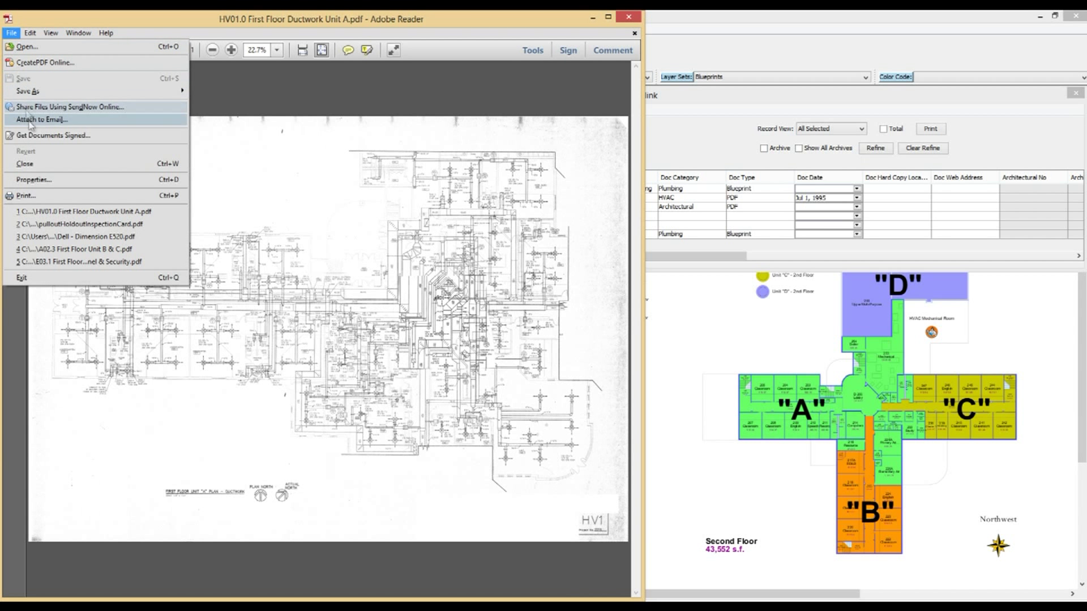
mouse_move(69, 106)
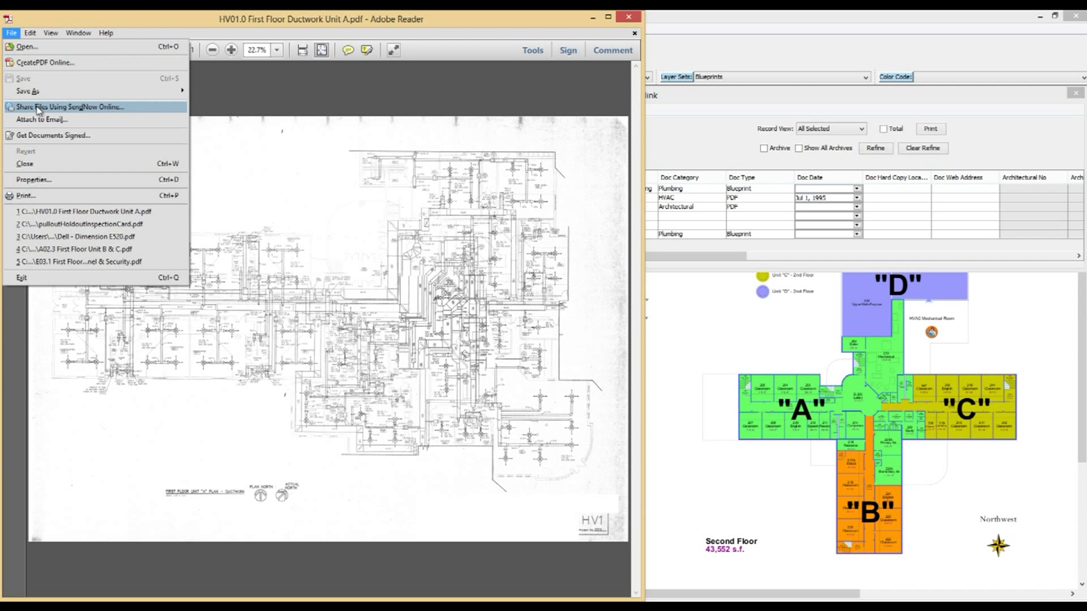
mouse_move(52, 119)
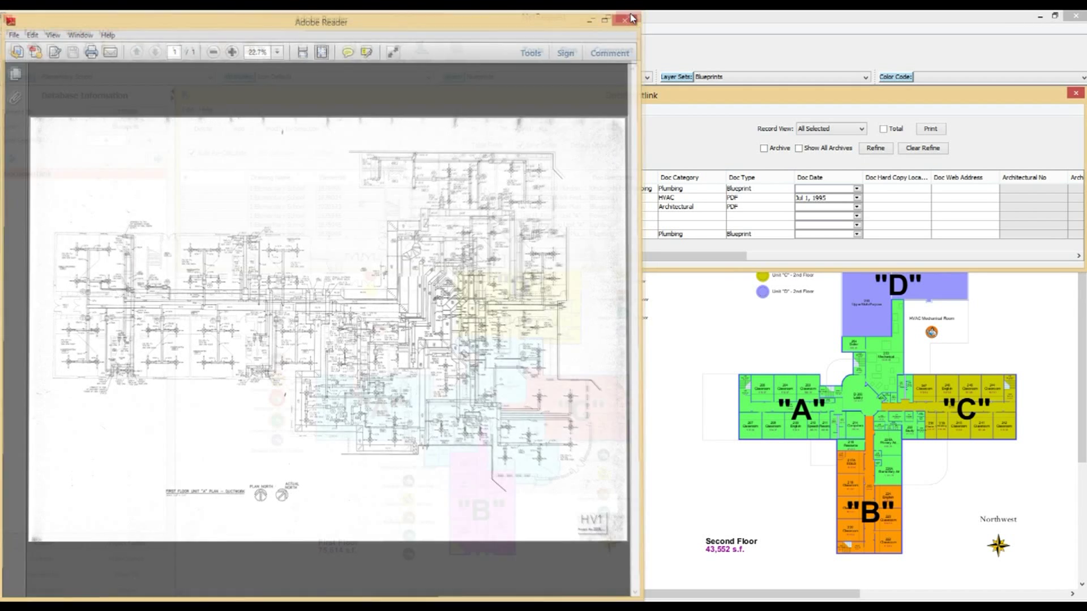
click(631, 18)
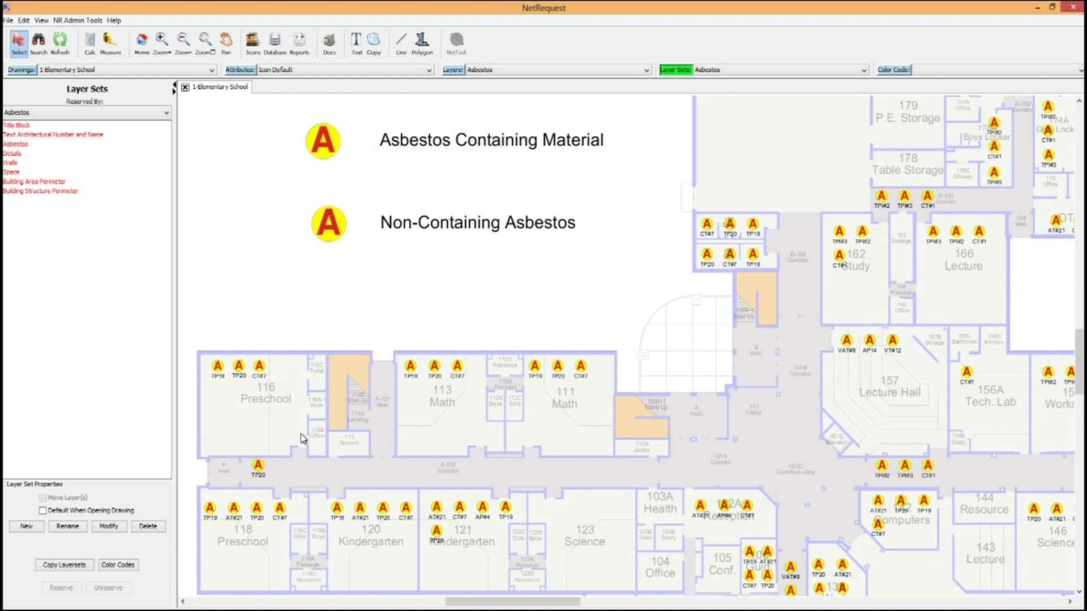
mouse_move(278, 428)
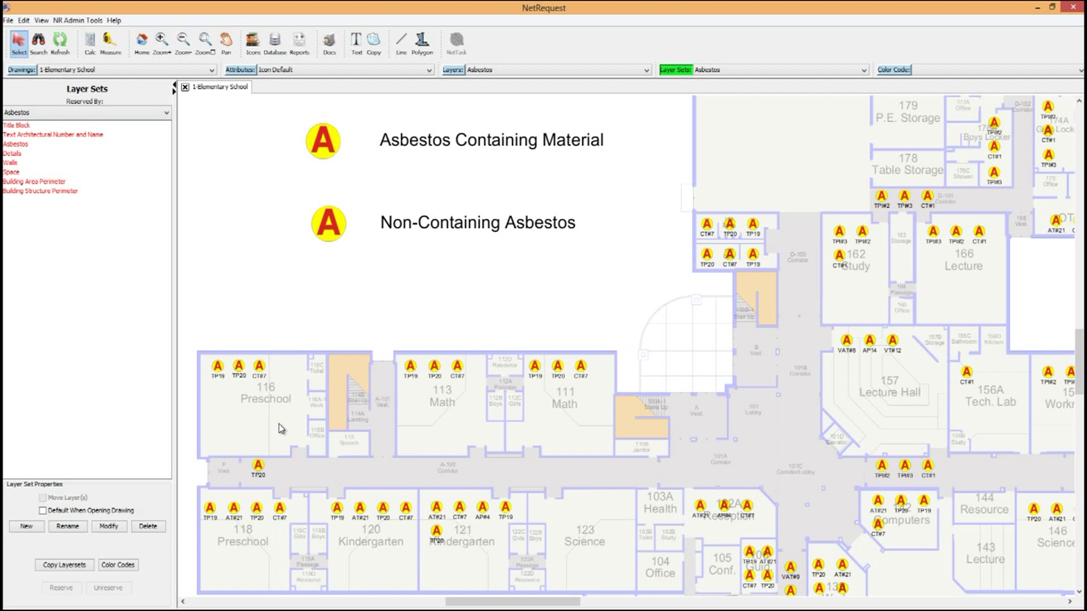
click(217, 366)
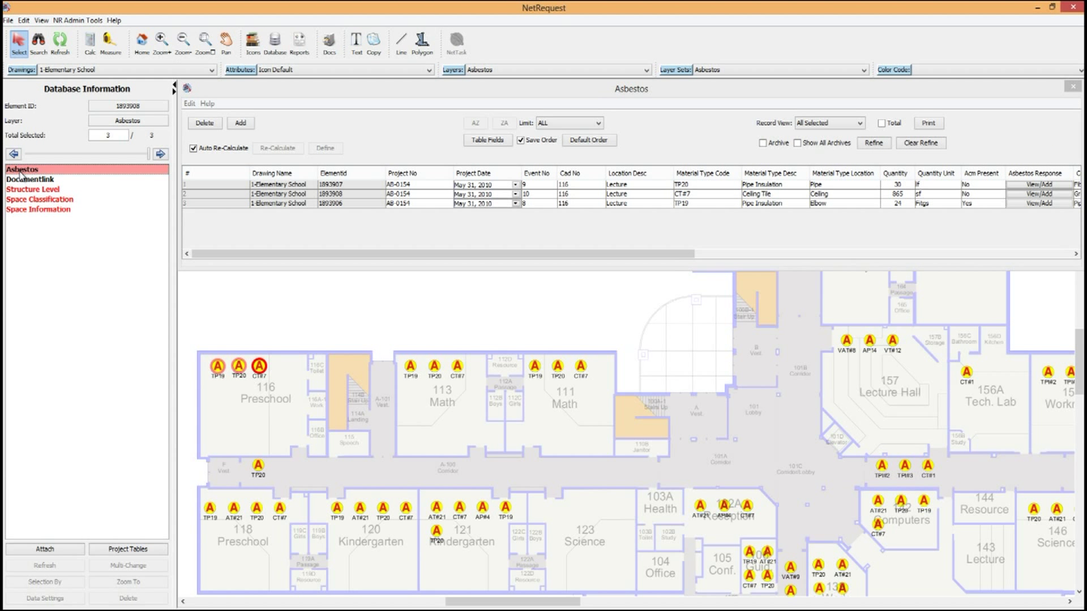
mouse_move(22, 176)
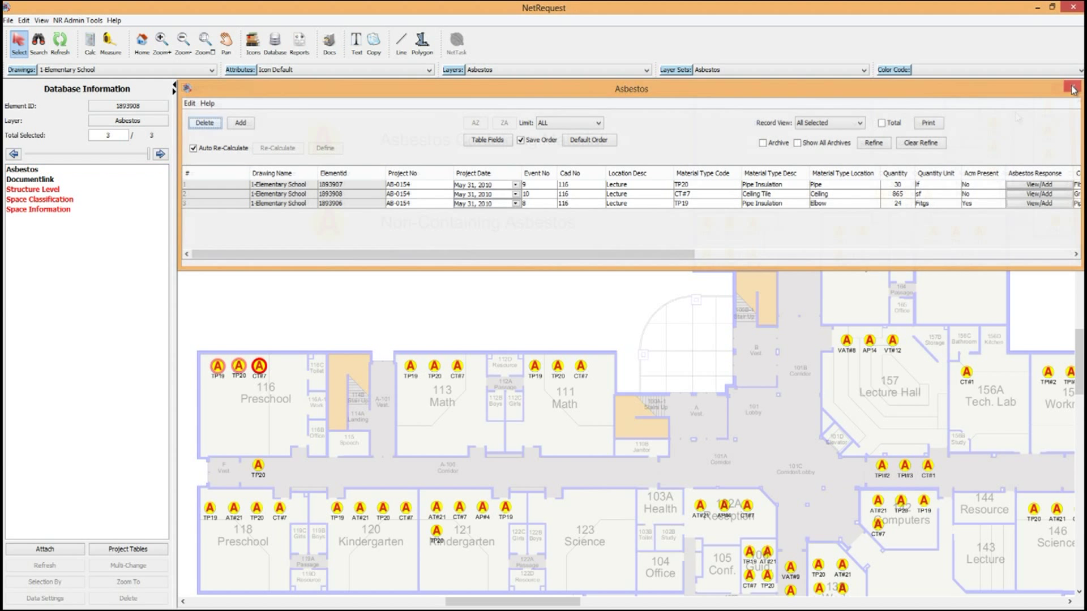
click(1071, 88)
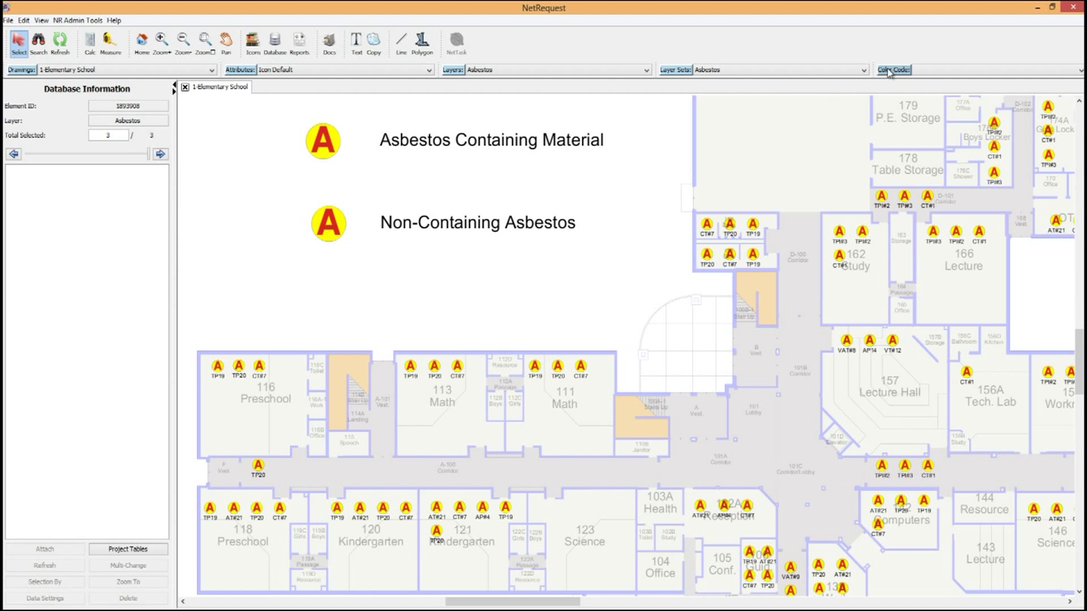
Choose the Asbestos entry from the ColorCodes list and run it
click(892, 69)
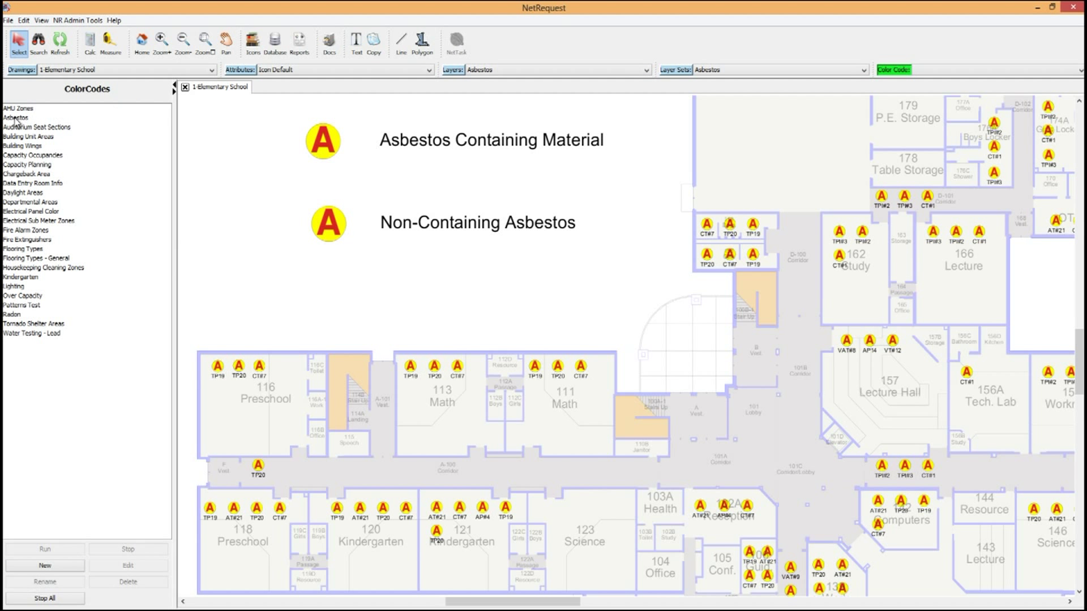
click(15, 118)
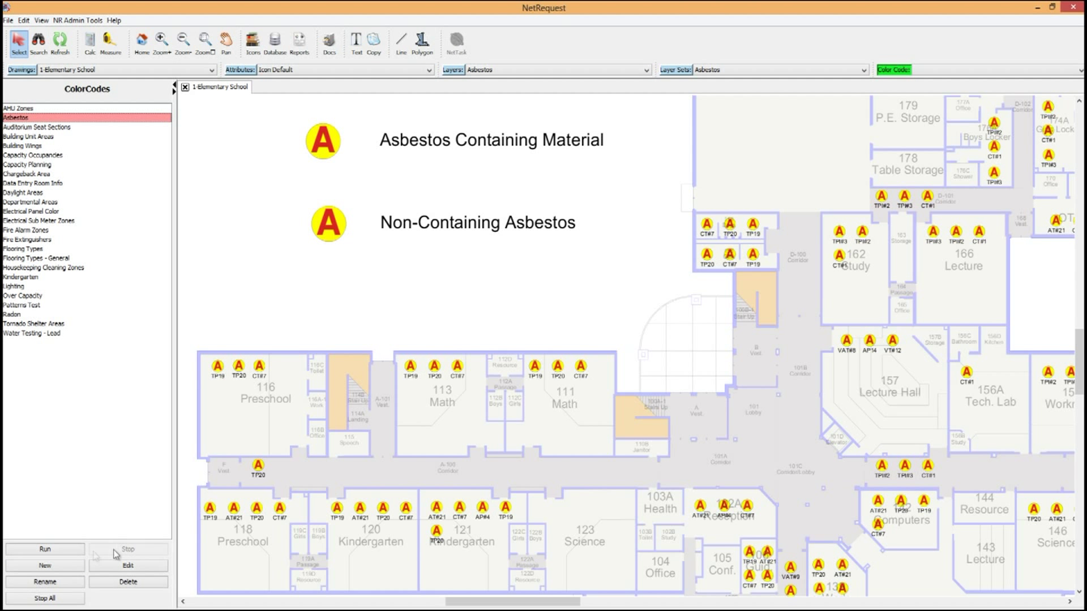
click(43, 549)
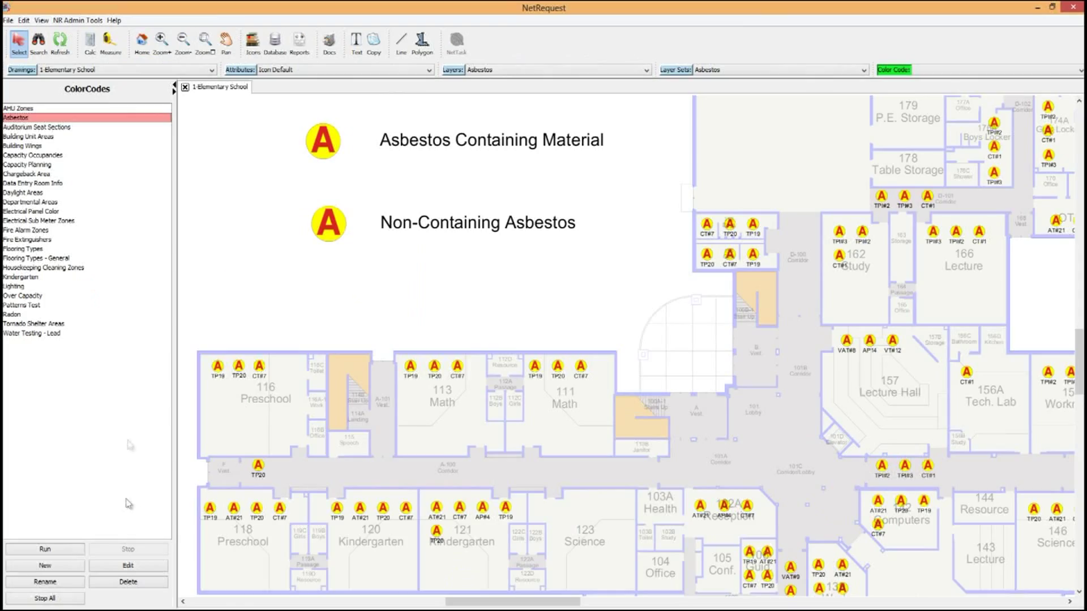
click(44, 549)
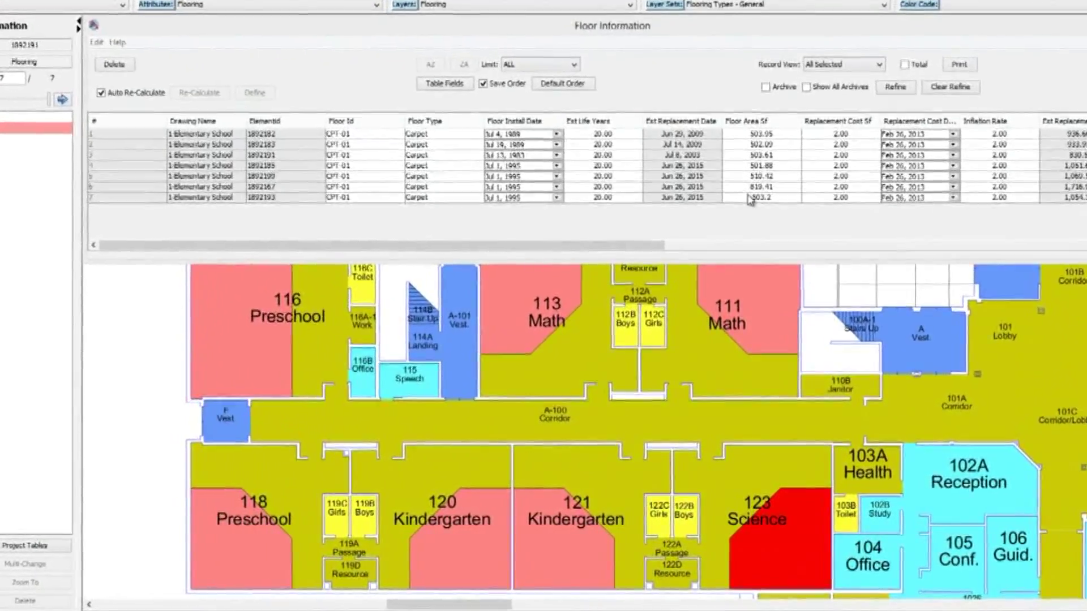
Launch a document from pull station PS-03's Documentlink list
scroll(down, 3)
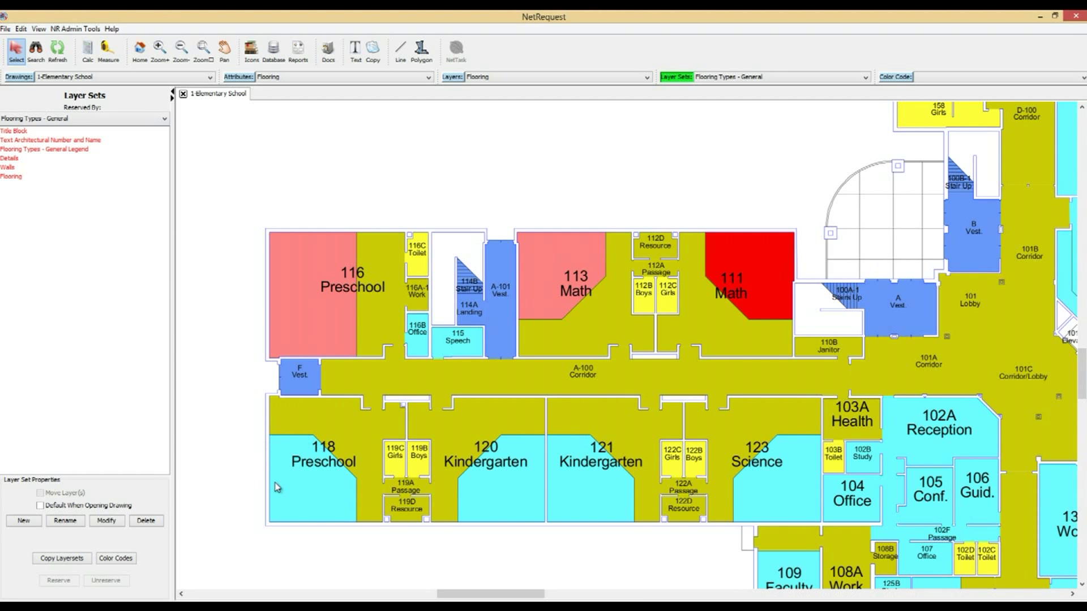
click(418, 203)
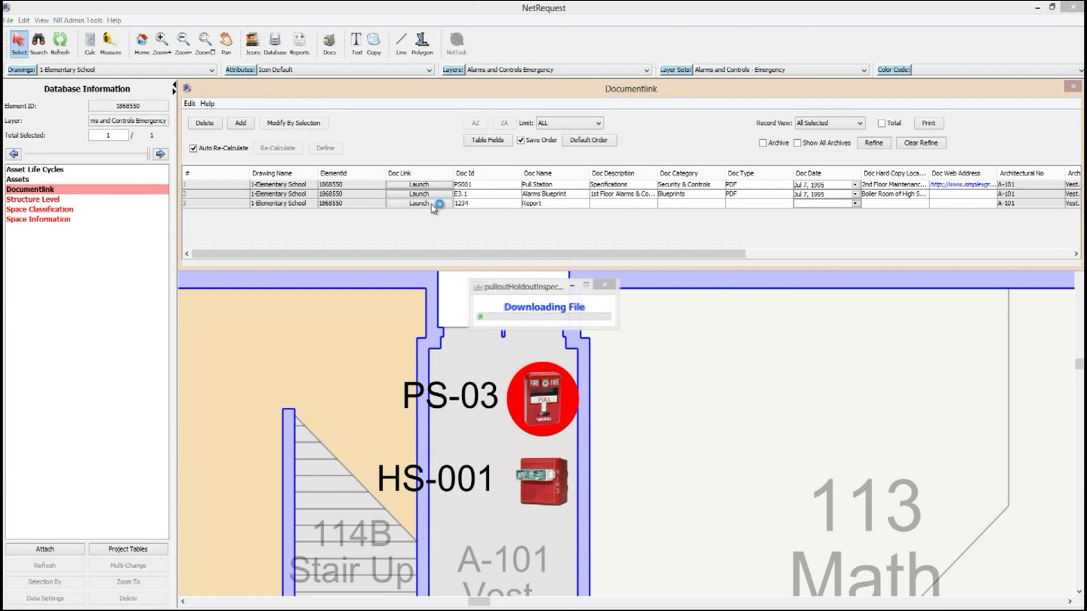